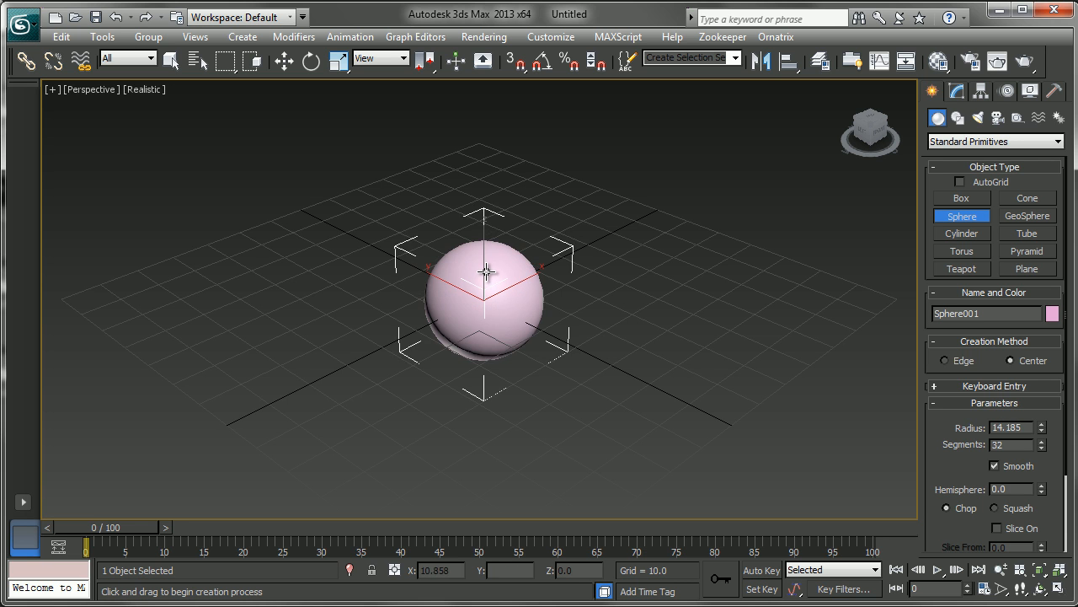
- Drag out a sphere of radius about 15.6 and bring up the Ornatrix menu
{"action": "left_click_drag", "start_coordinate": [486, 271], "coordinate": [497, 261]}
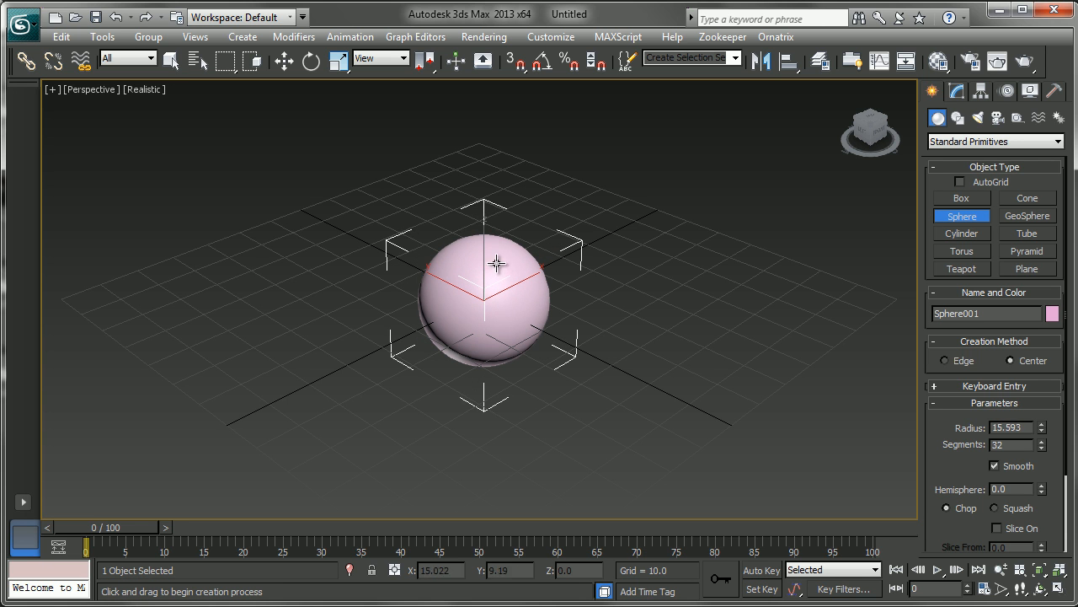
{"action": "left_click", "coordinate": [172, 61]}
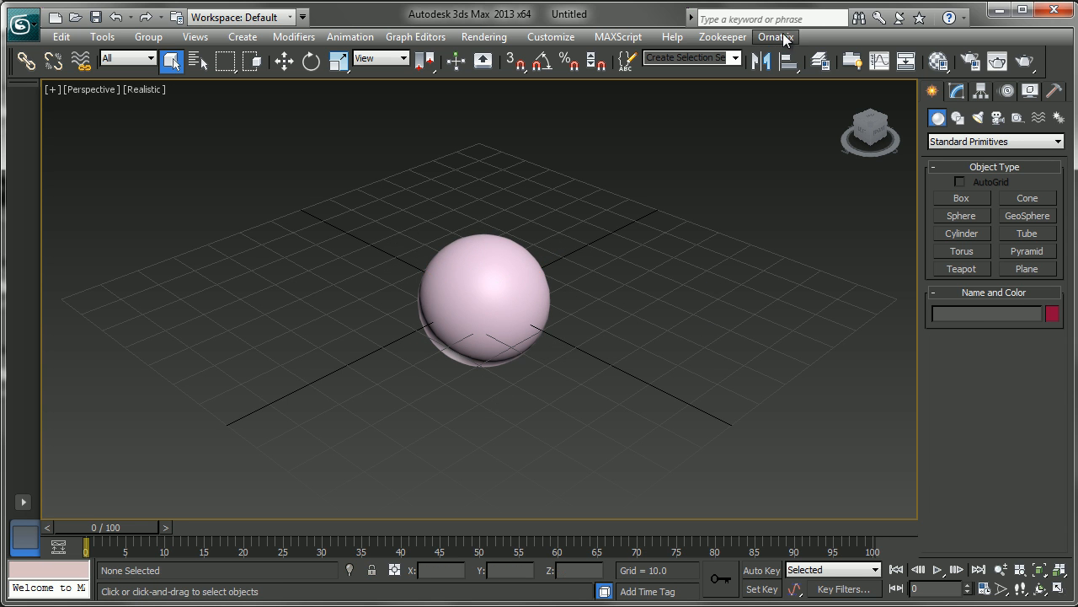
{"action": "left_click", "coordinate": [775, 37]}
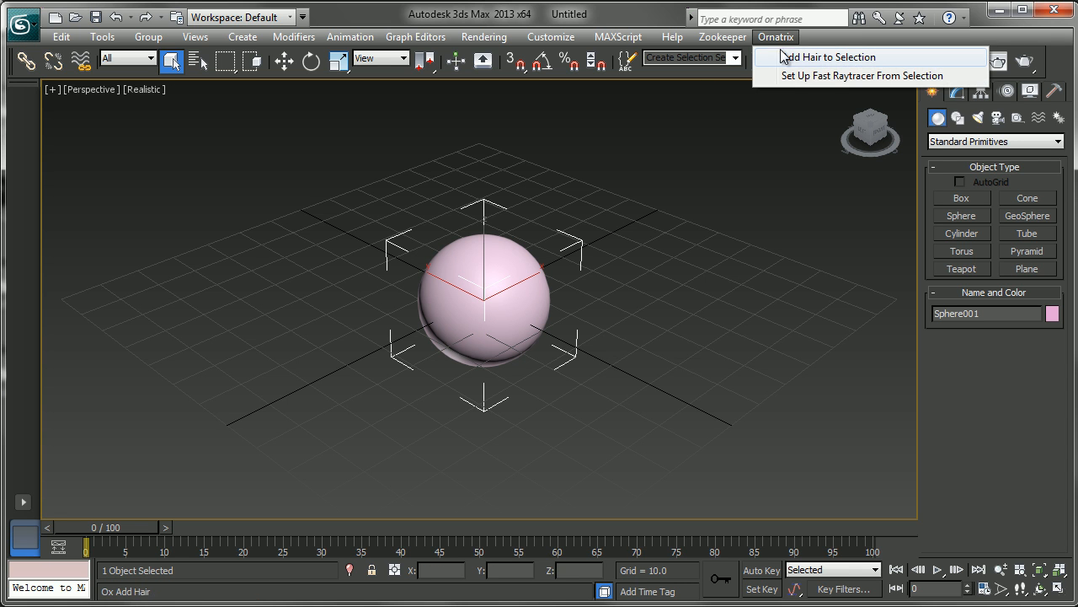
{"action": "mouse_move", "coordinate": [815, 68]}
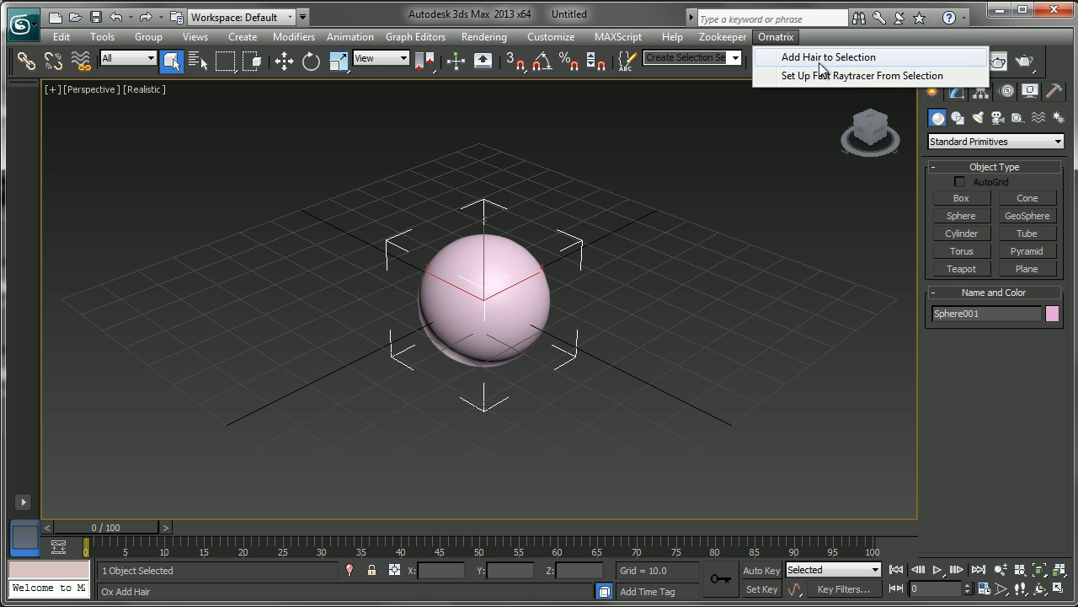
{"action": "mouse_move", "coordinate": [824, 66]}
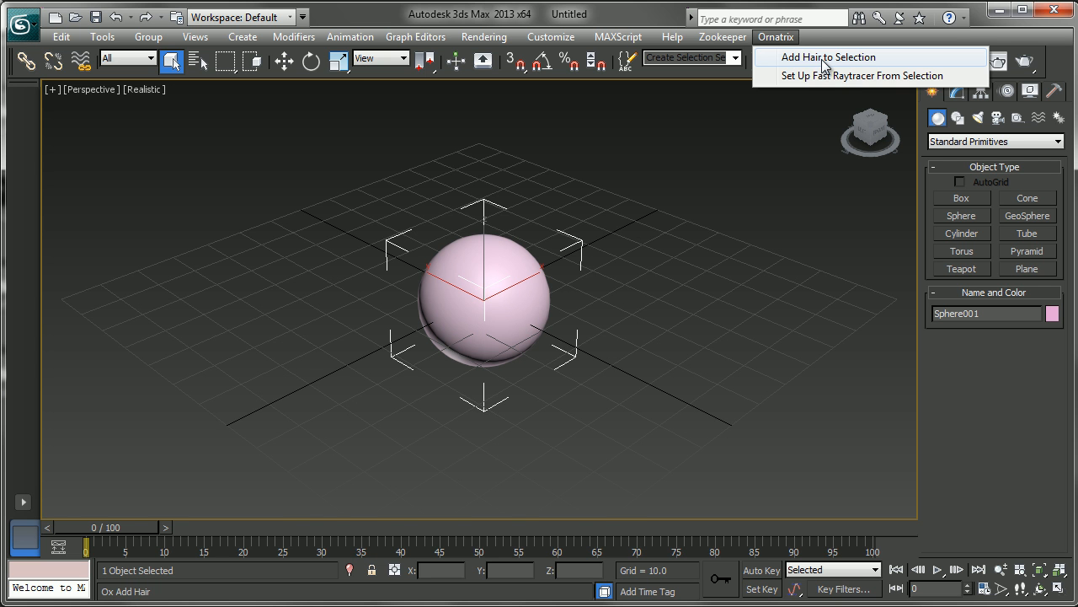
- Add Ornatrix hair to the sphere and comb its guide strands sideways in Ox Edit Guides
{"action": "left_click", "coordinate": [829, 57]}
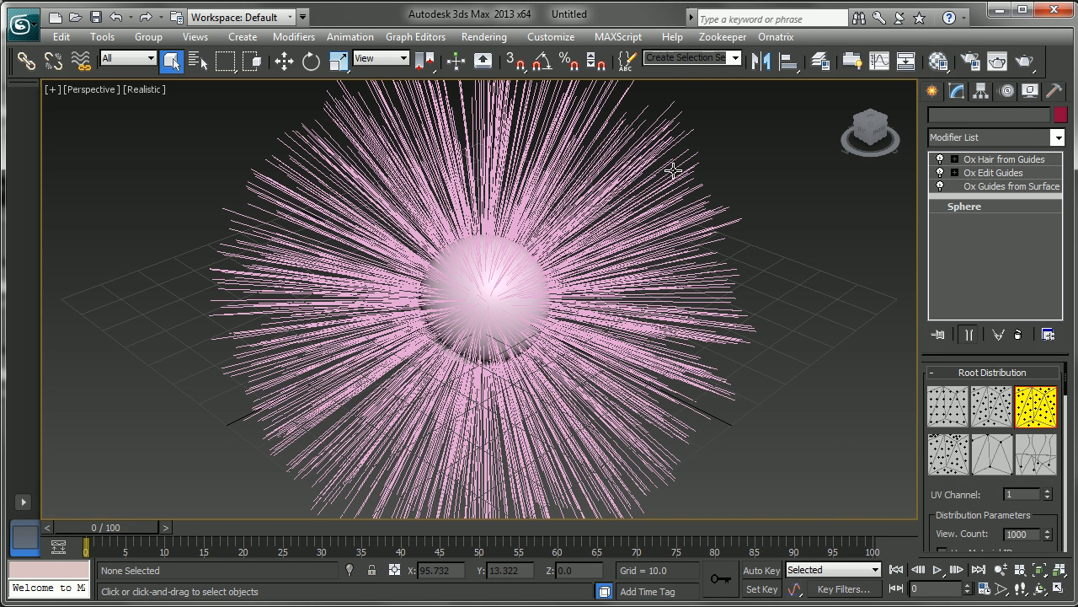
{"action": "left_click", "coordinate": [497, 295]}
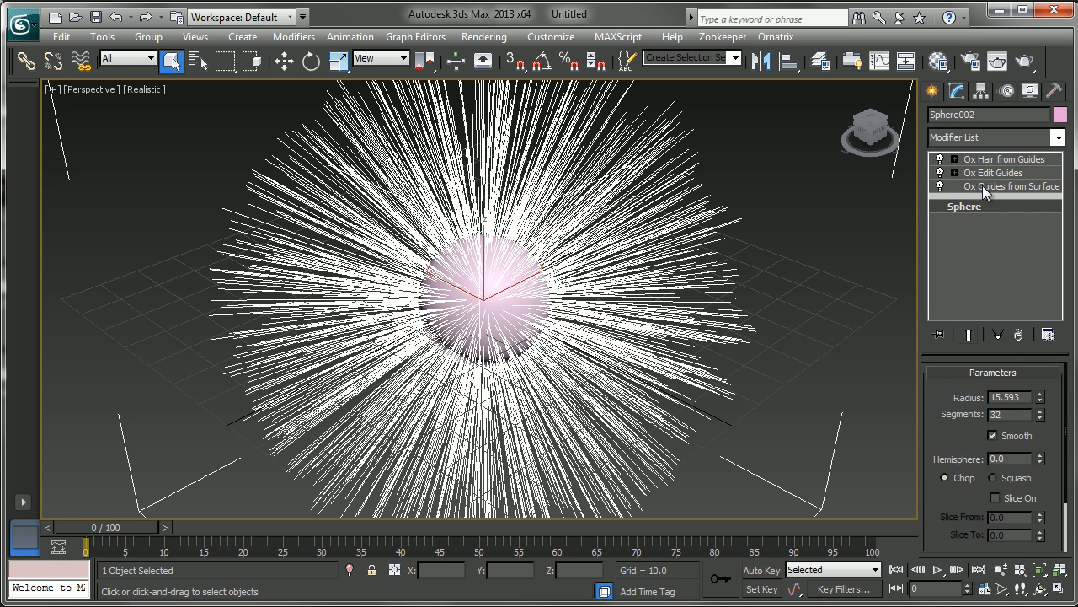
{"action": "left_click", "coordinate": [1009, 185]}
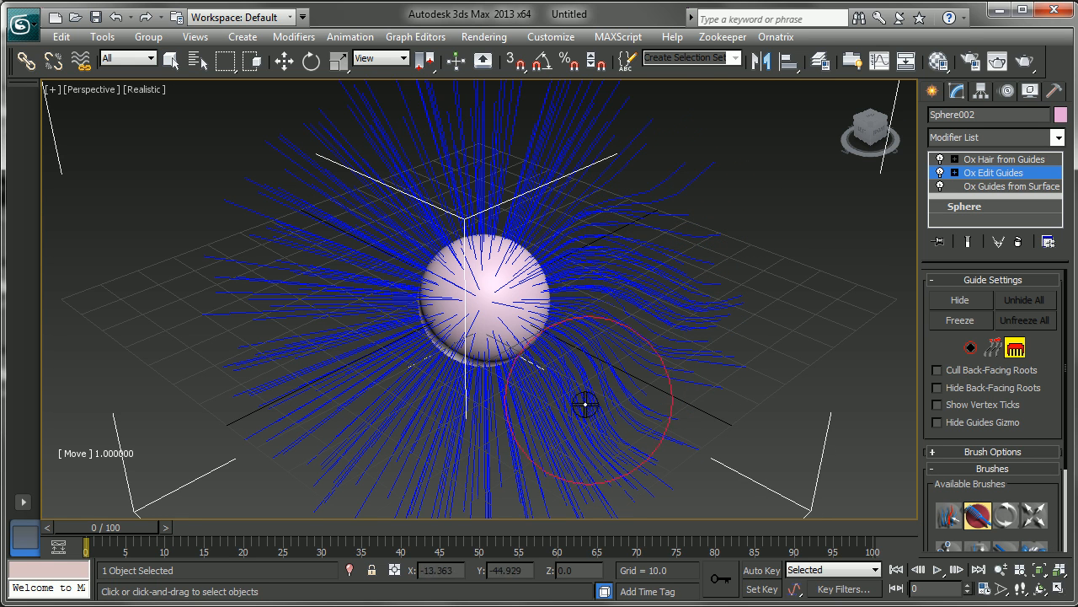
{"action": "left_click_drag", "start_coordinate": [587, 403], "coordinate": [343, 226]}
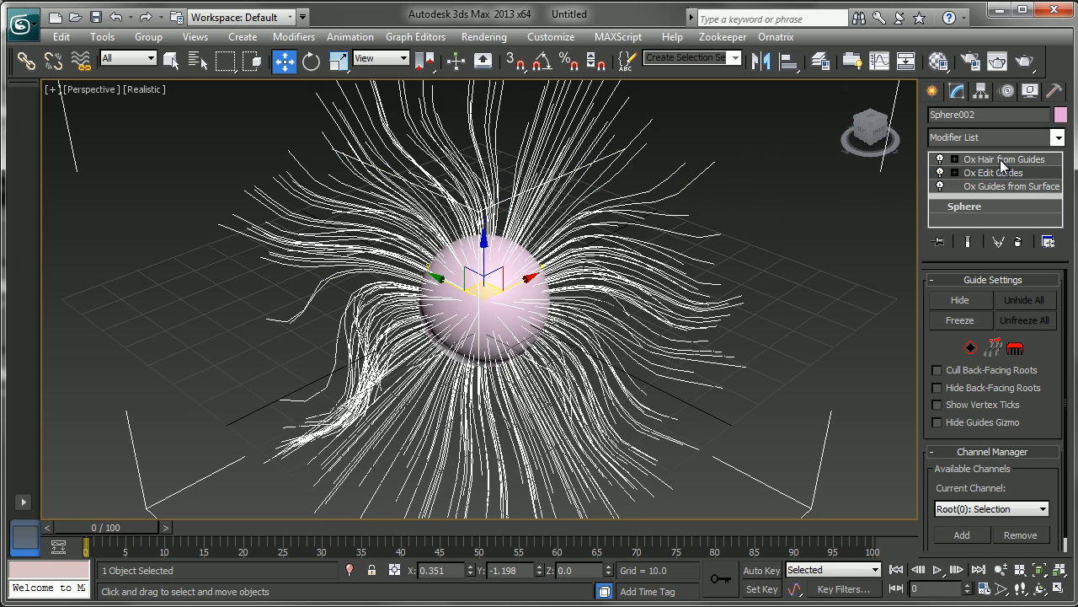
{"action": "left_click", "coordinate": [1008, 186]}
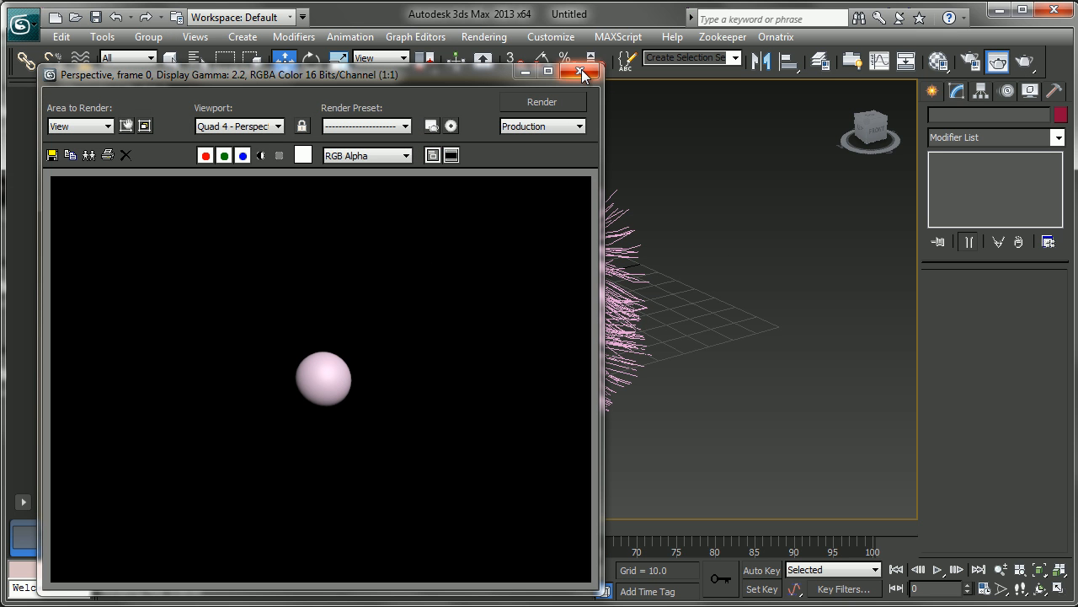
- Close the test render's frame buffer
{"action": "left_click", "coordinate": [579, 72]}
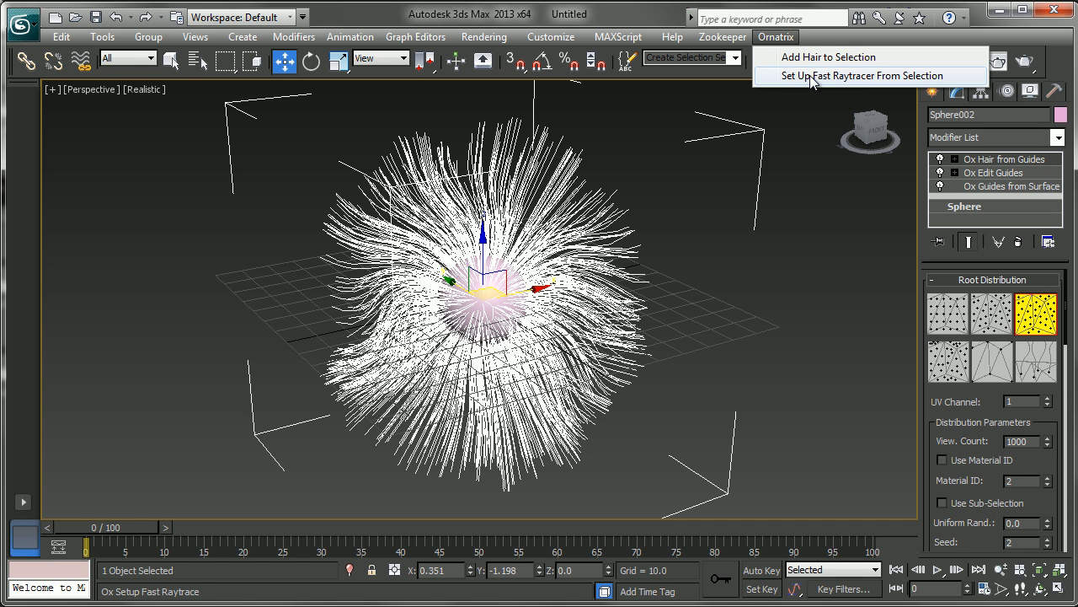
- Set up the Ox Hair Raytrace Fast effect from the selection and review its settings in Environment and Effects
{"action": "left_click", "coordinate": [863, 75]}
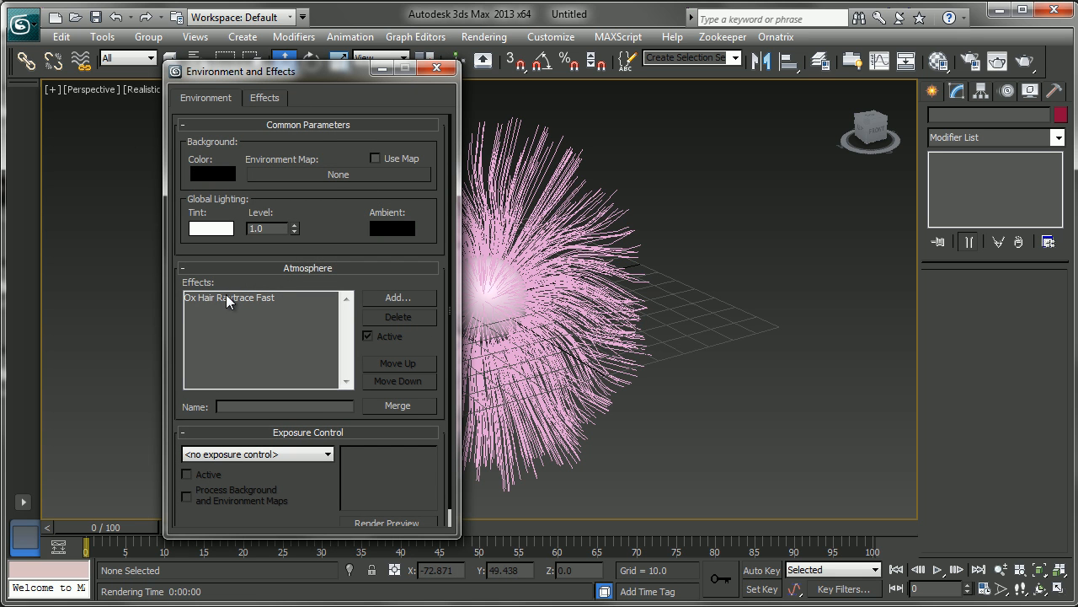
{"action": "left_click", "coordinate": [253, 297]}
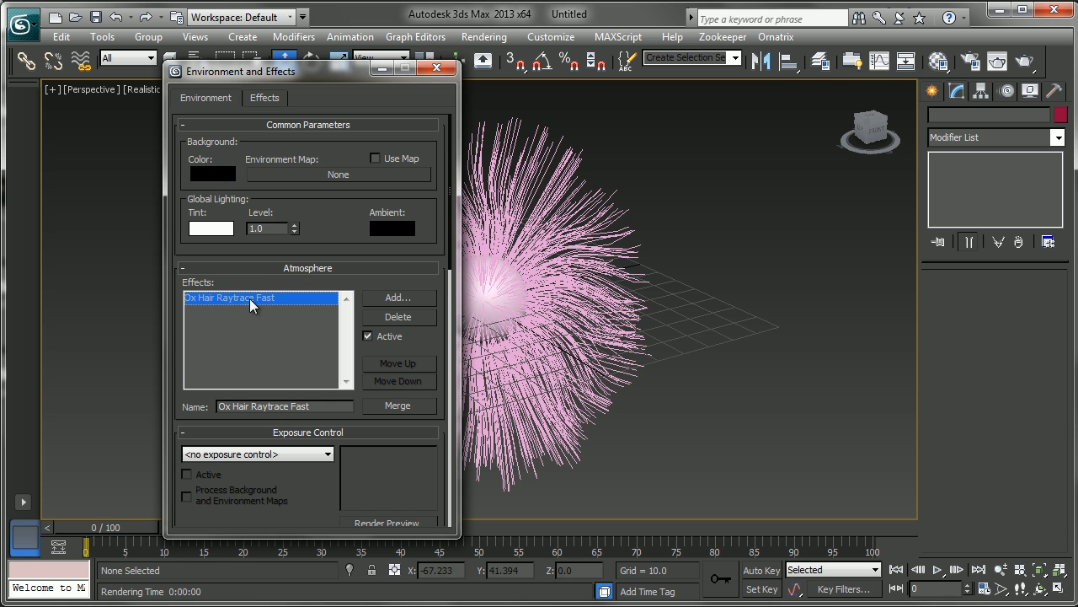
{"action": "scroll", "scroll_direction": "down", "scroll_amount": 3}
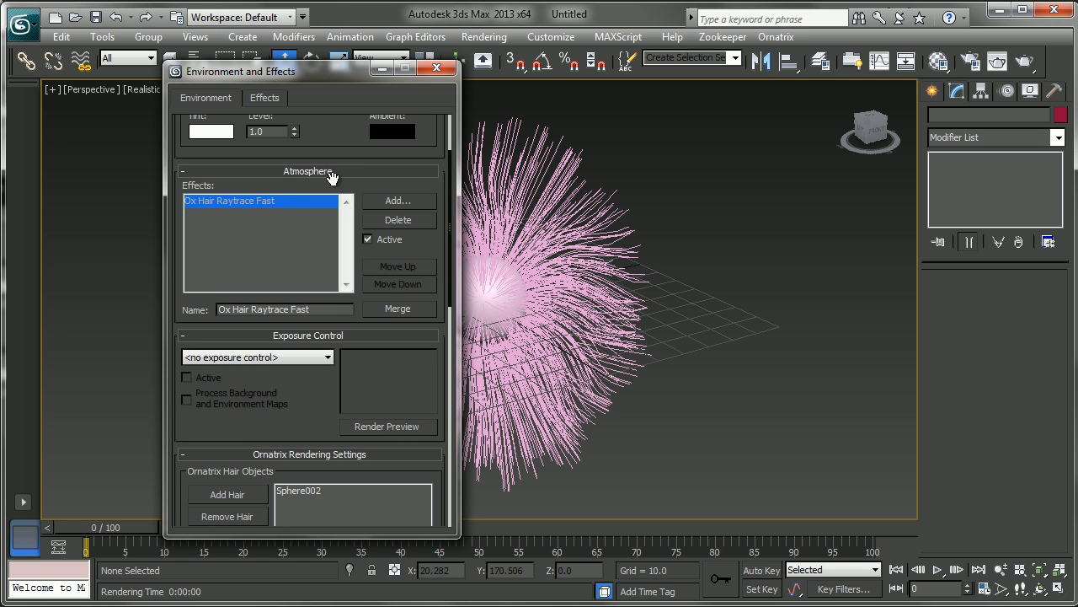
{"action": "scroll", "scroll_direction": "down", "scroll_amount": 3}
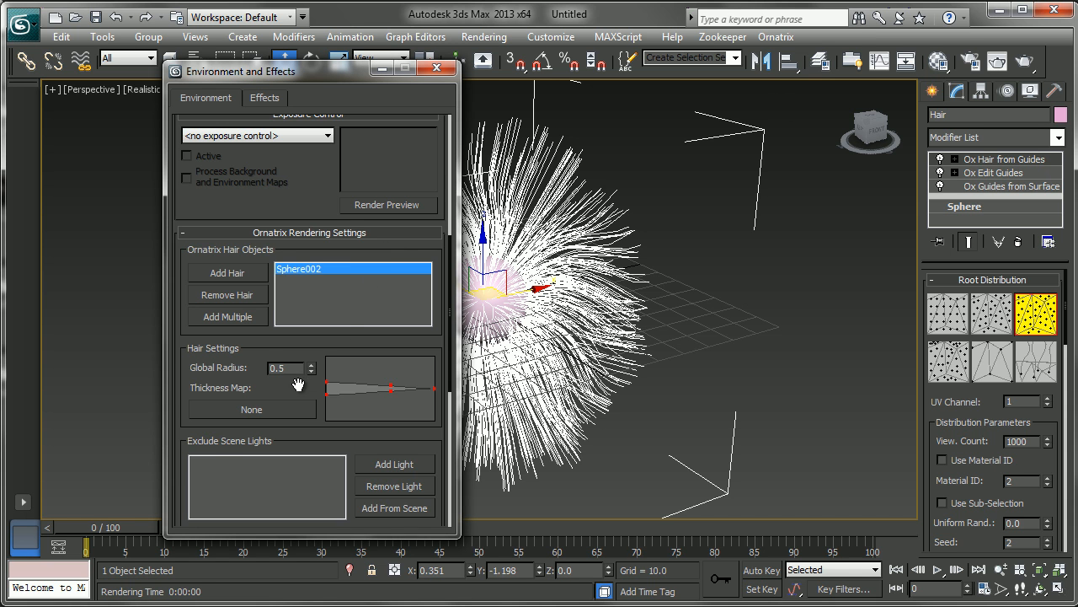
{"action": "scroll", "scroll_direction": "down", "scroll_amount": 3}
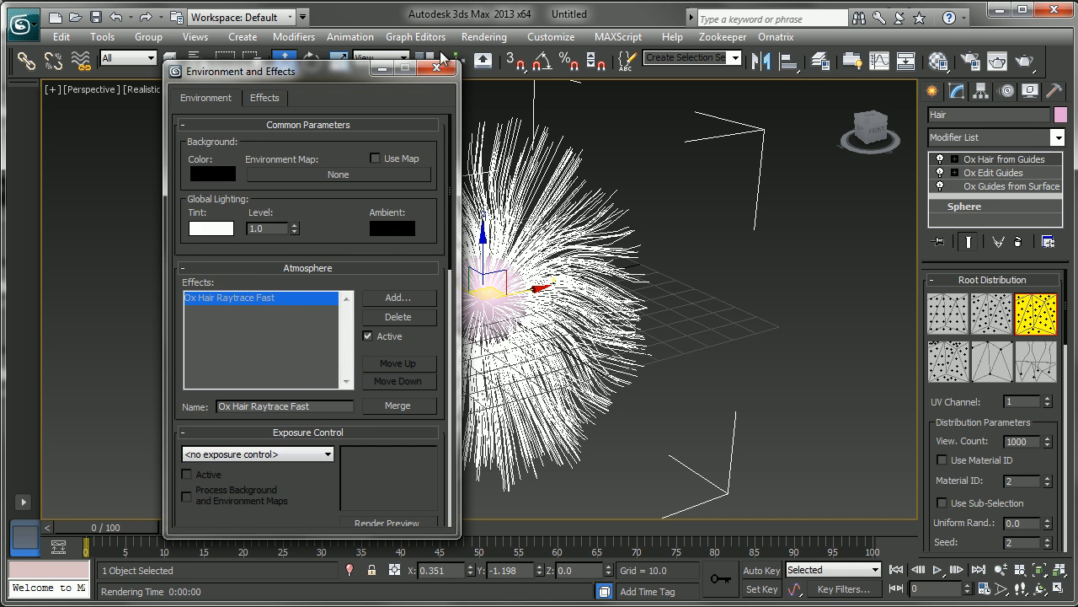
{"action": "left_click", "coordinate": [445, 71]}
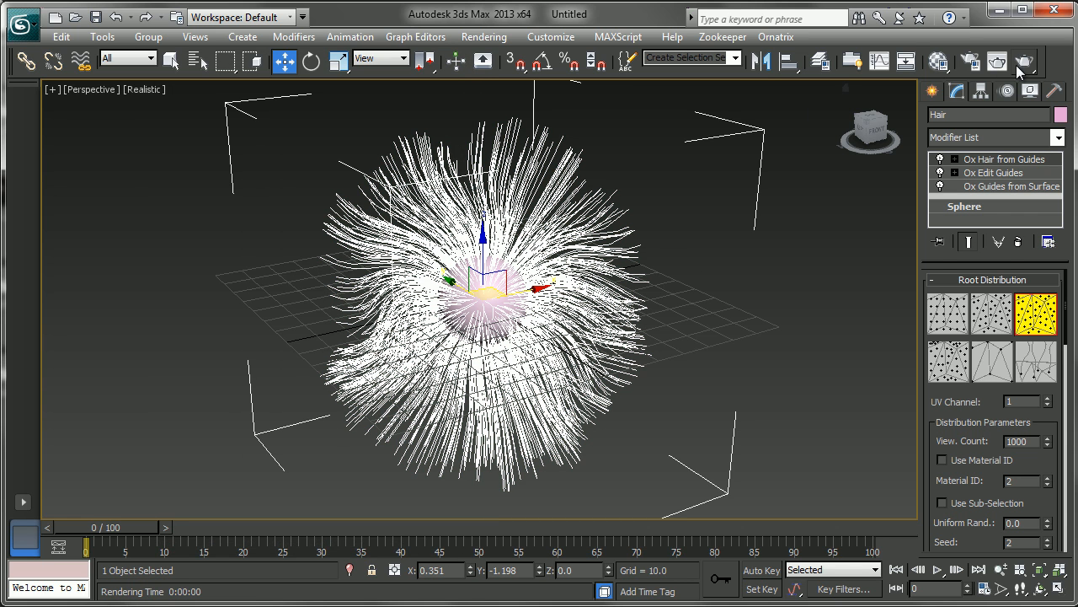
- Render the scene and close the all-black result
{"action": "left_click", "coordinate": [998, 60]}
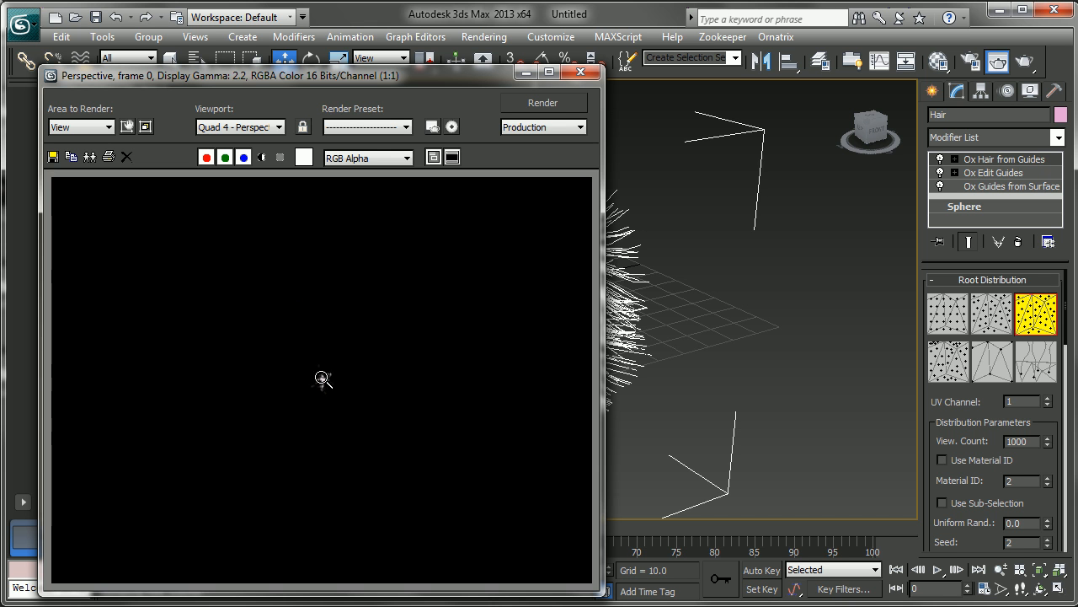
{"action": "left_click", "coordinate": [580, 71]}
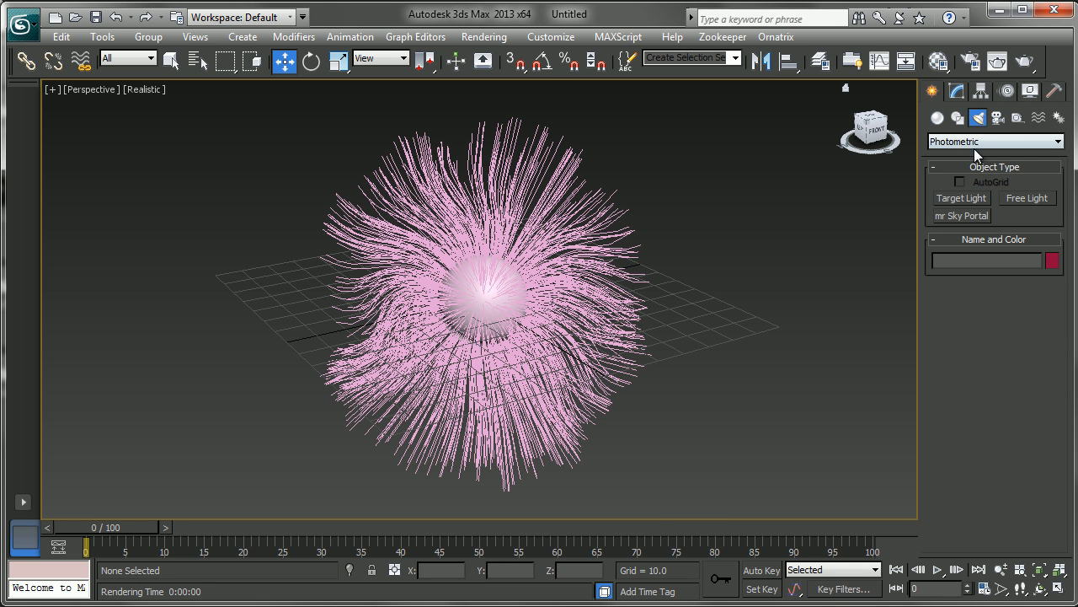
- Place a standard Target Spot light on the sphere and maximize the Perspective viewport
{"action": "left_click", "coordinate": [995, 141]}
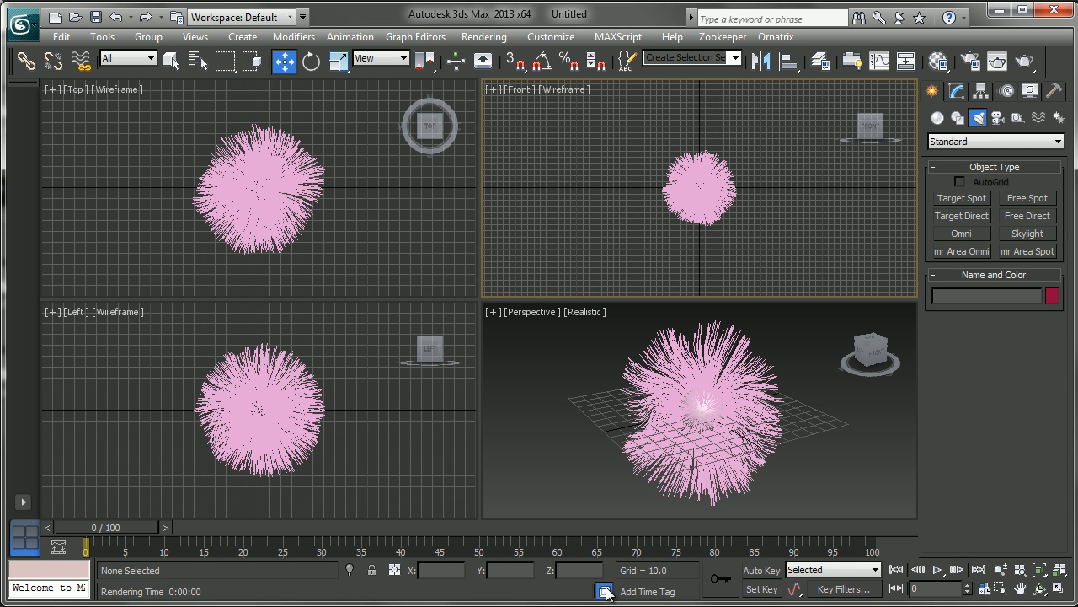
{"action": "left_click", "coordinate": [961, 197]}
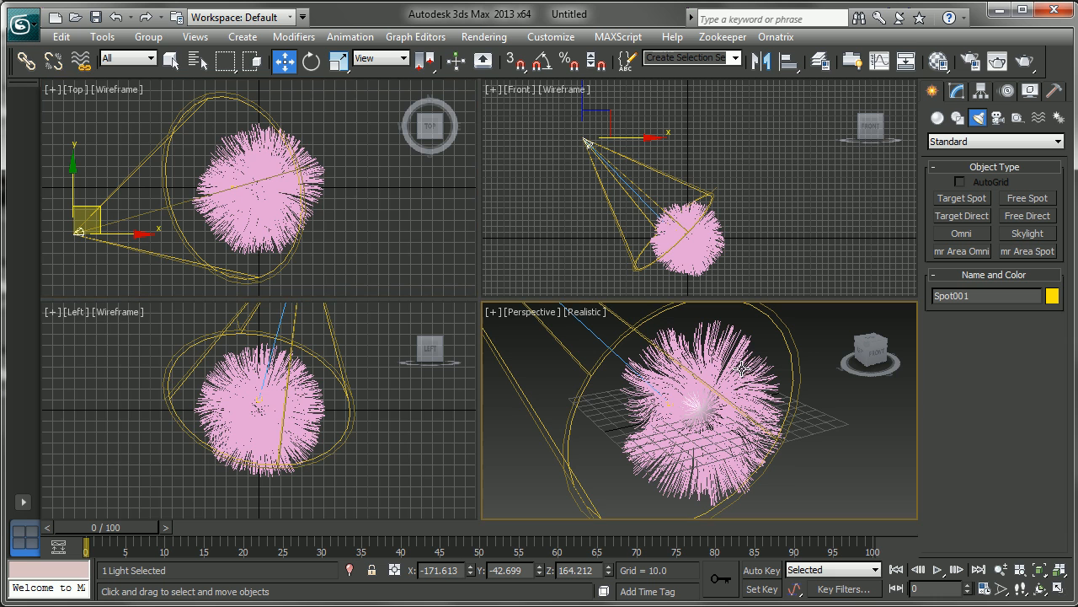
{"action": "key", "text": "alt+w"}
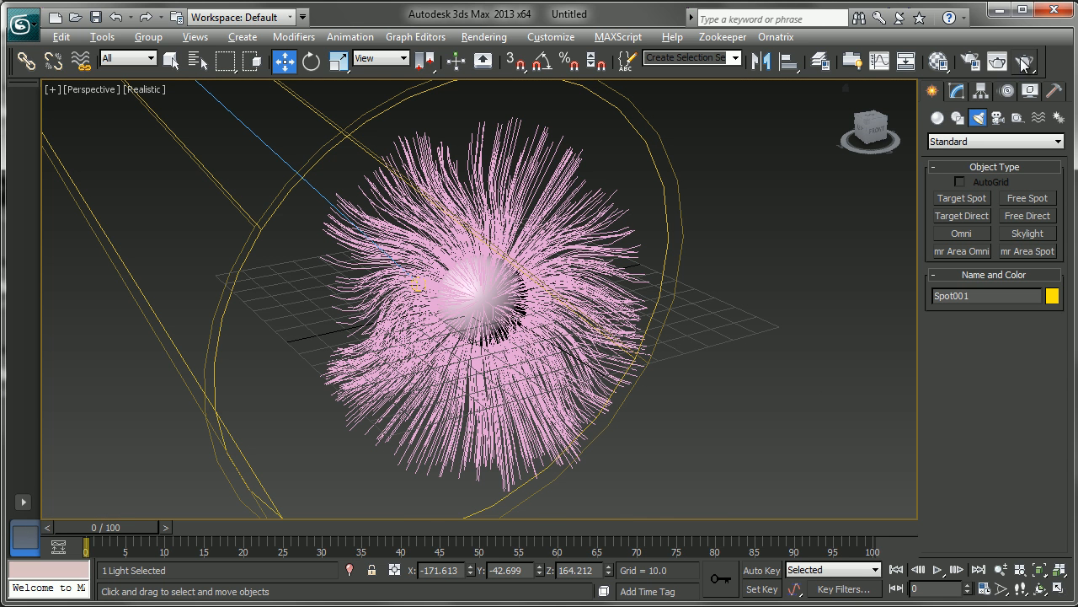
{"action": "left_click", "coordinate": [997, 60]}
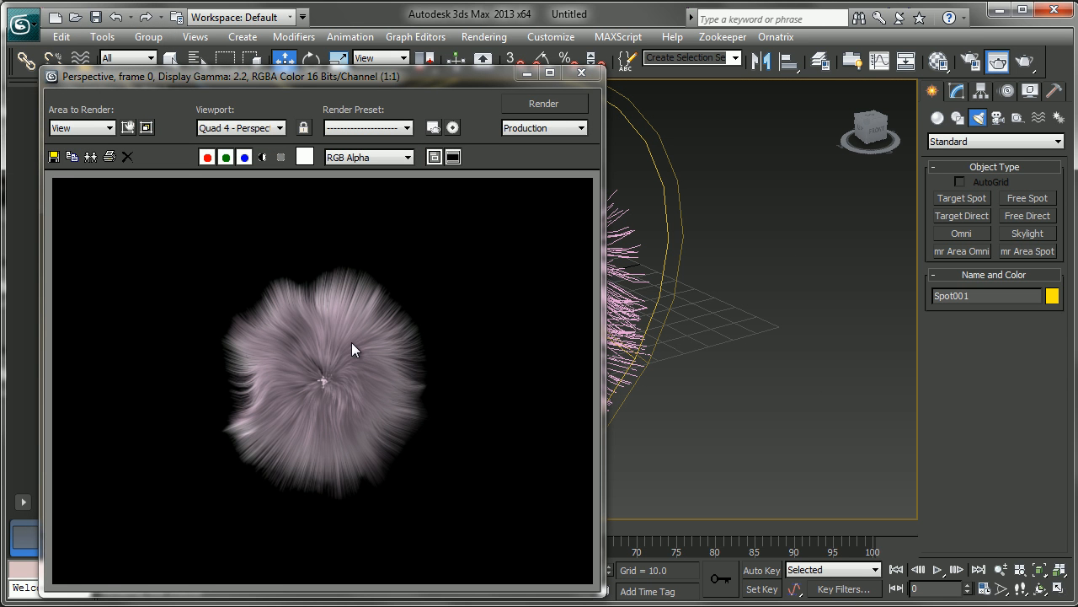
{"action": "mouse_move", "coordinate": [320, 345]}
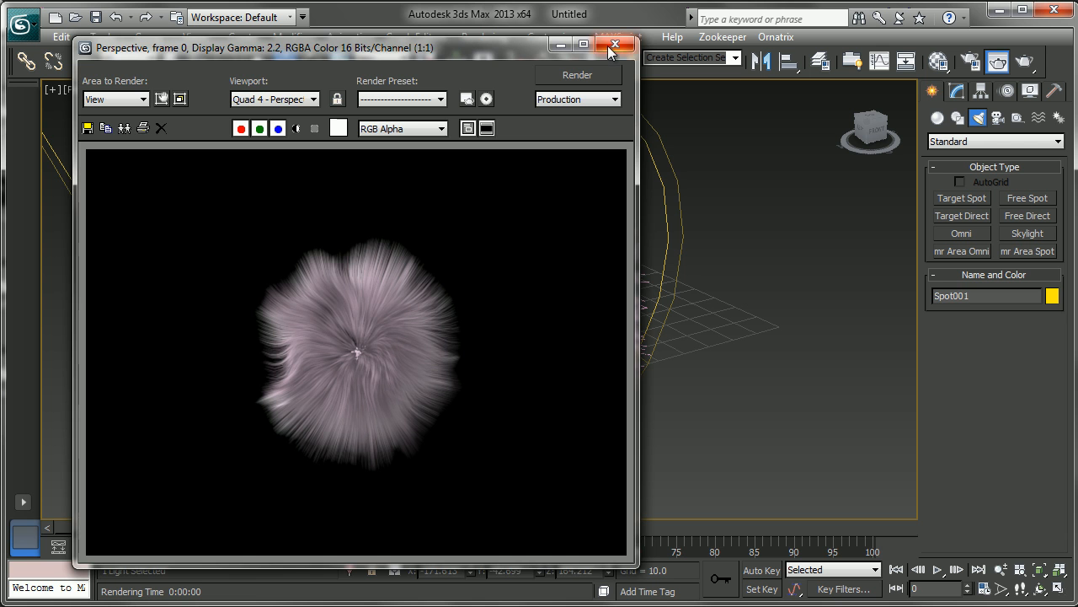
{"action": "left_click", "coordinate": [616, 44]}
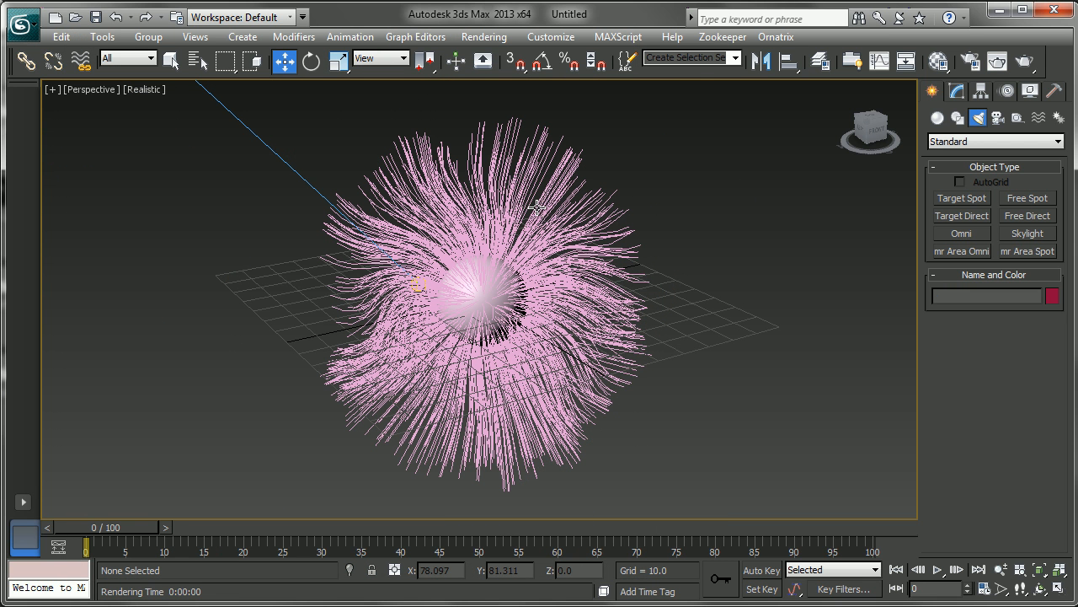
{"action": "mouse_move", "coordinate": [539, 206]}
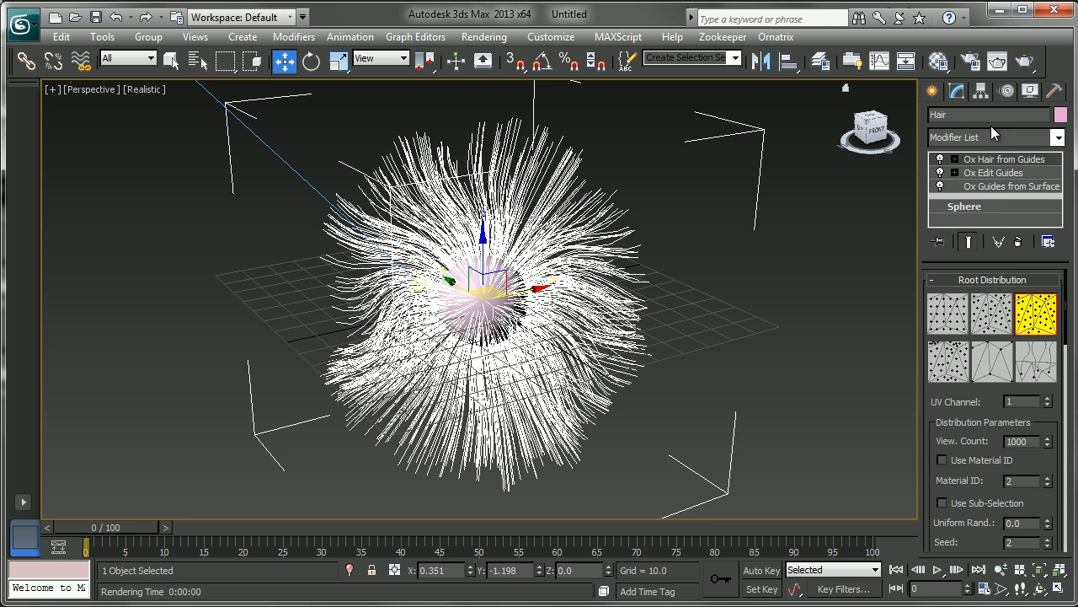
{"action": "mouse_move", "coordinate": [779, 228]}
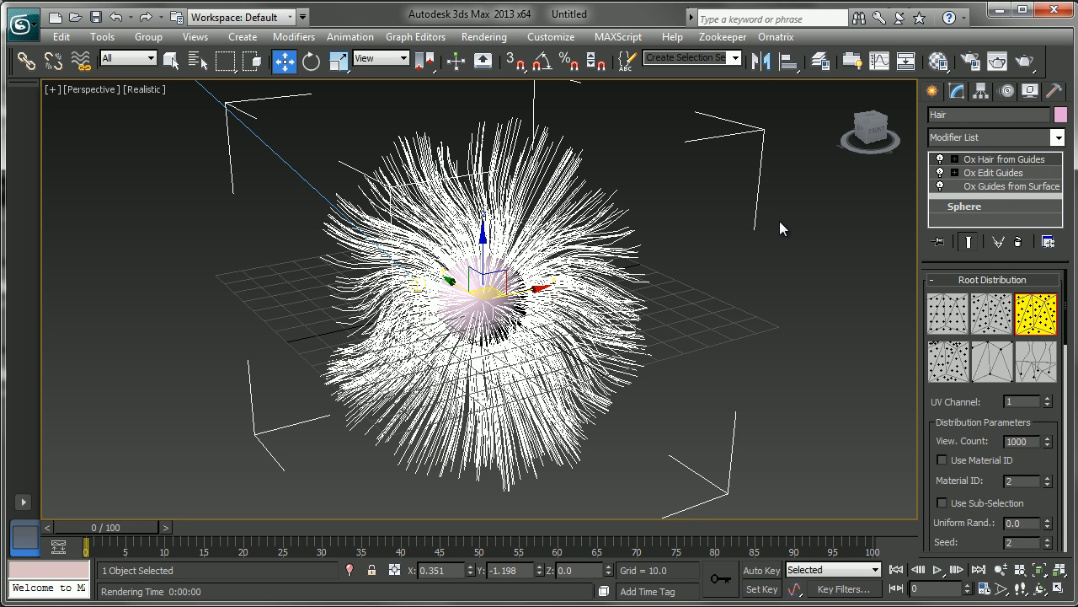
{"action": "mouse_move", "coordinate": [991, 150]}
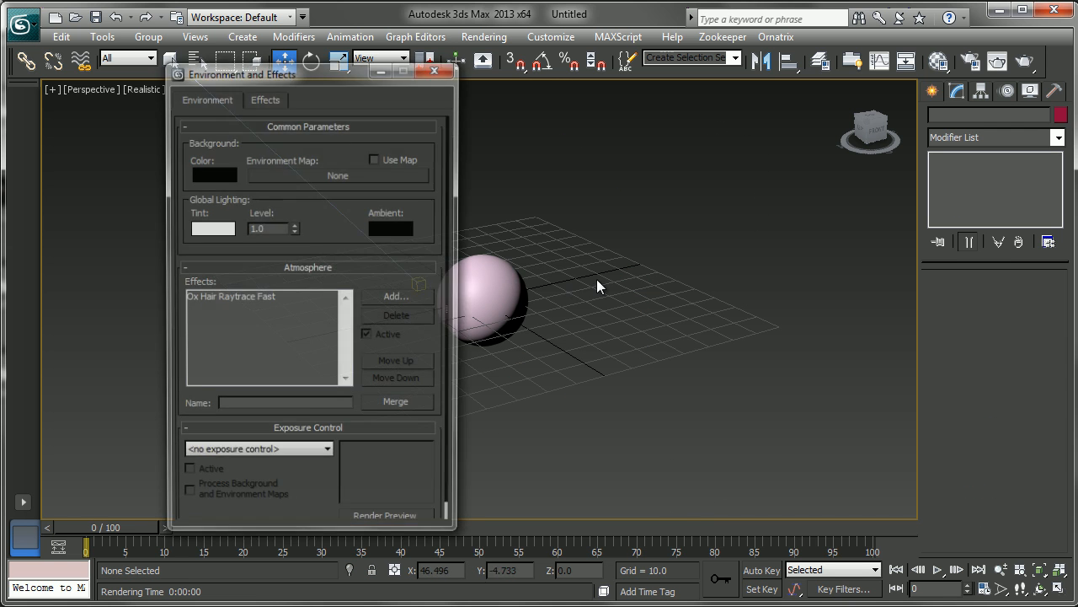
{"action": "left_click", "coordinate": [244, 297]}
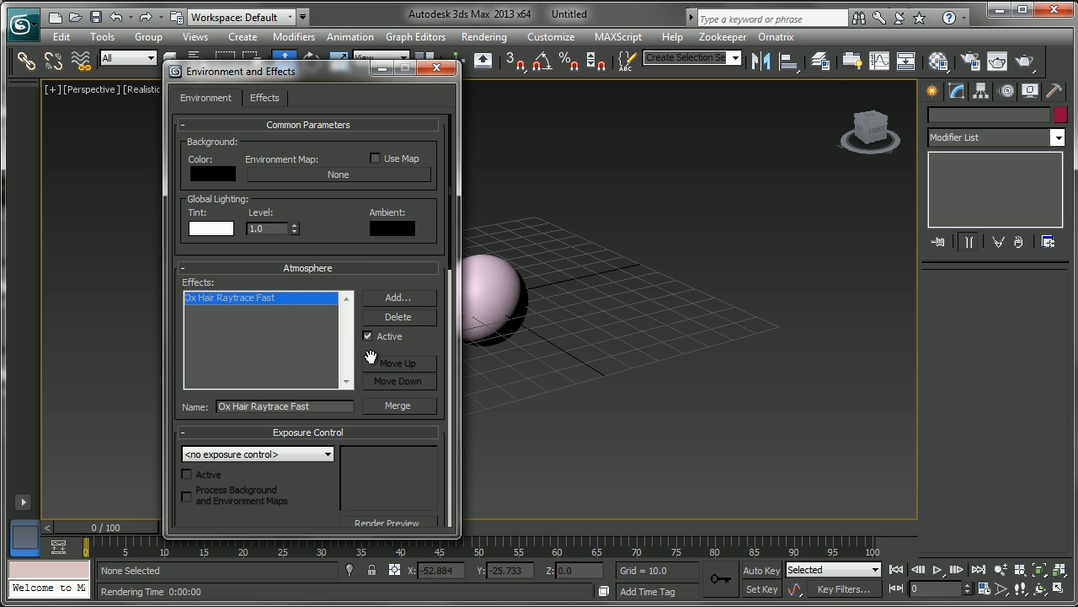
{"action": "left_click", "coordinate": [398, 317]}
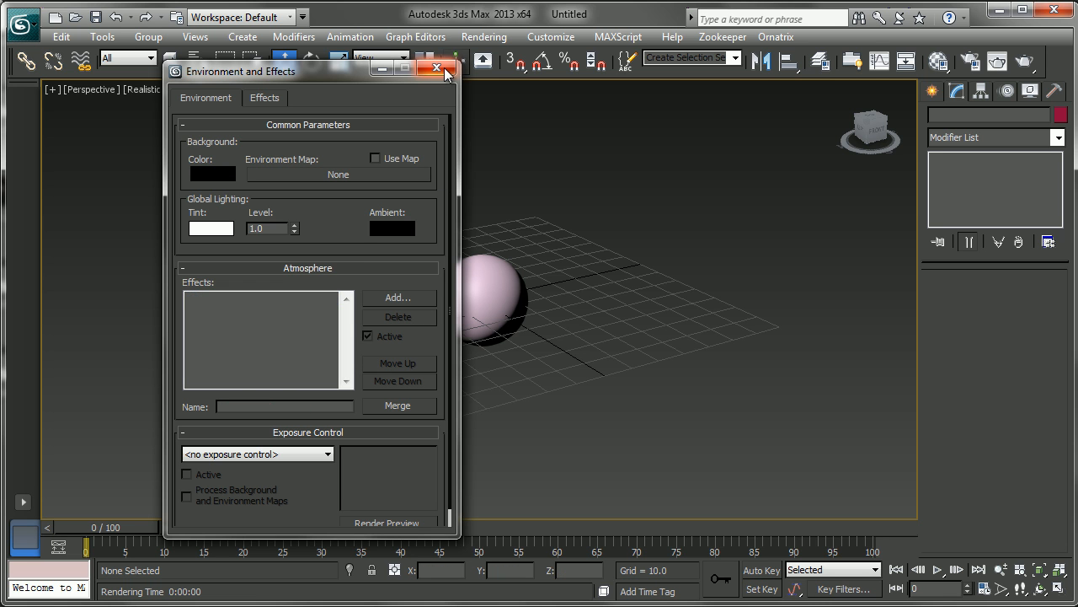
{"action": "left_click", "coordinate": [436, 67]}
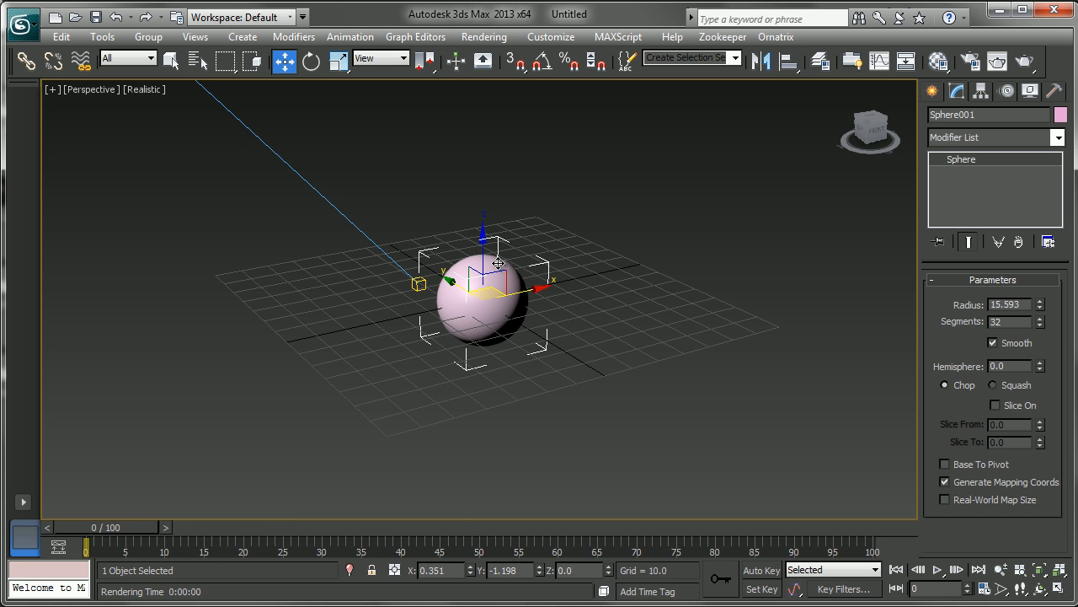
{"action": "left_click", "coordinate": [776, 37]}
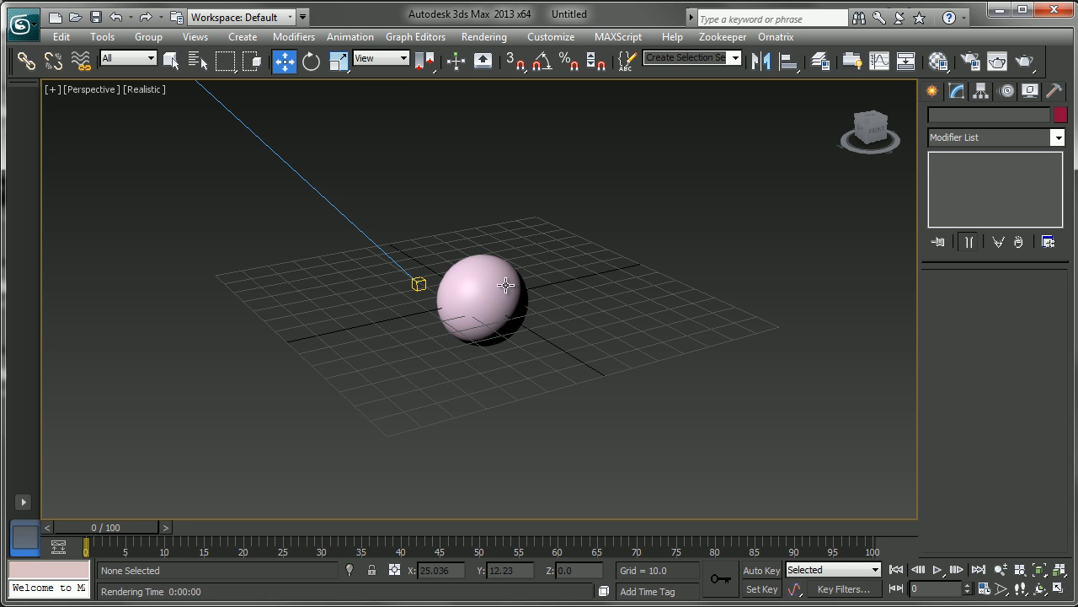
{"action": "left_click", "coordinate": [481, 295]}
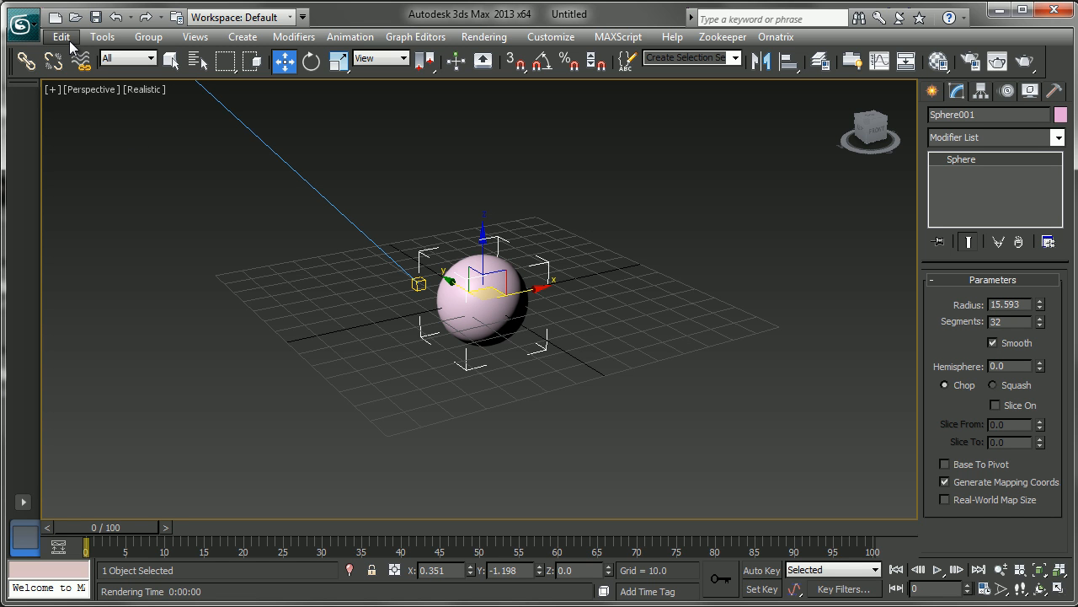
- Clone the sphere as a Reference named 'Hair' via Edit > Clone
{"action": "left_click", "coordinate": [61, 37]}
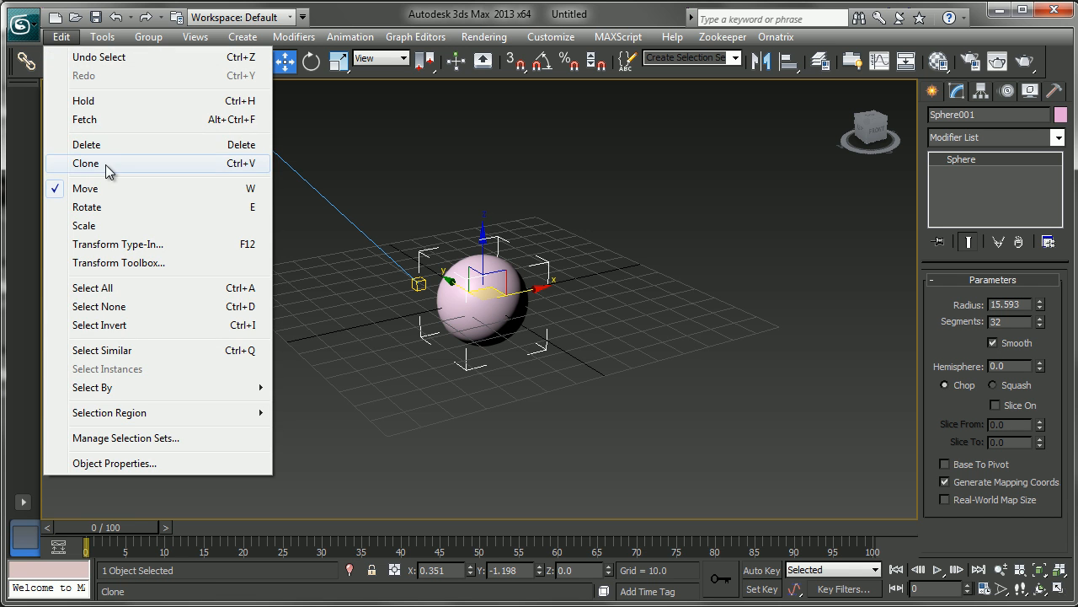
{"action": "left_click", "coordinate": [84, 162]}
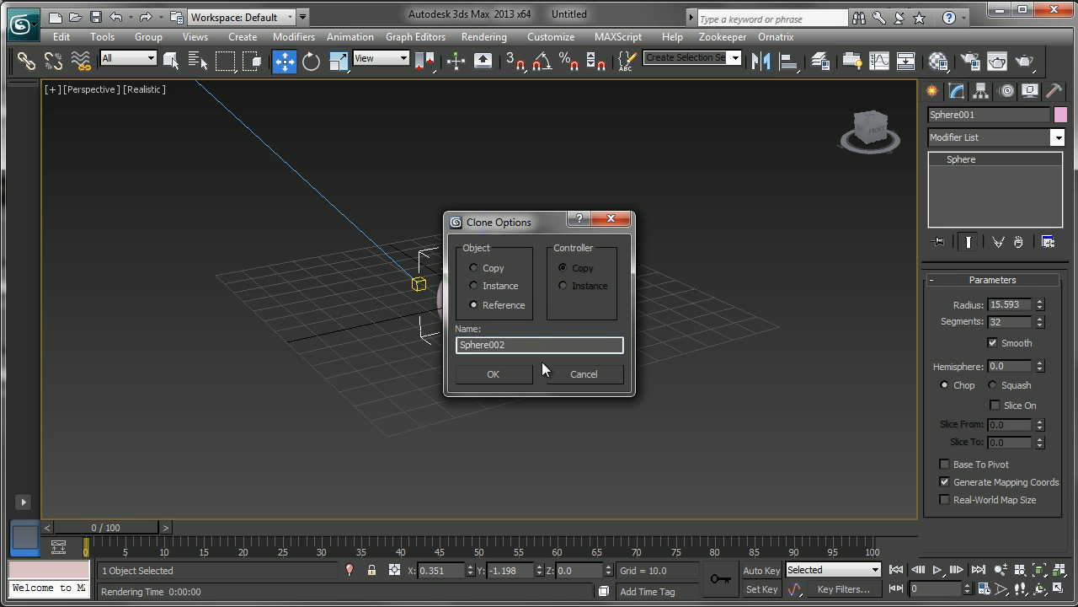
{"action": "type", "text": "Hair"}
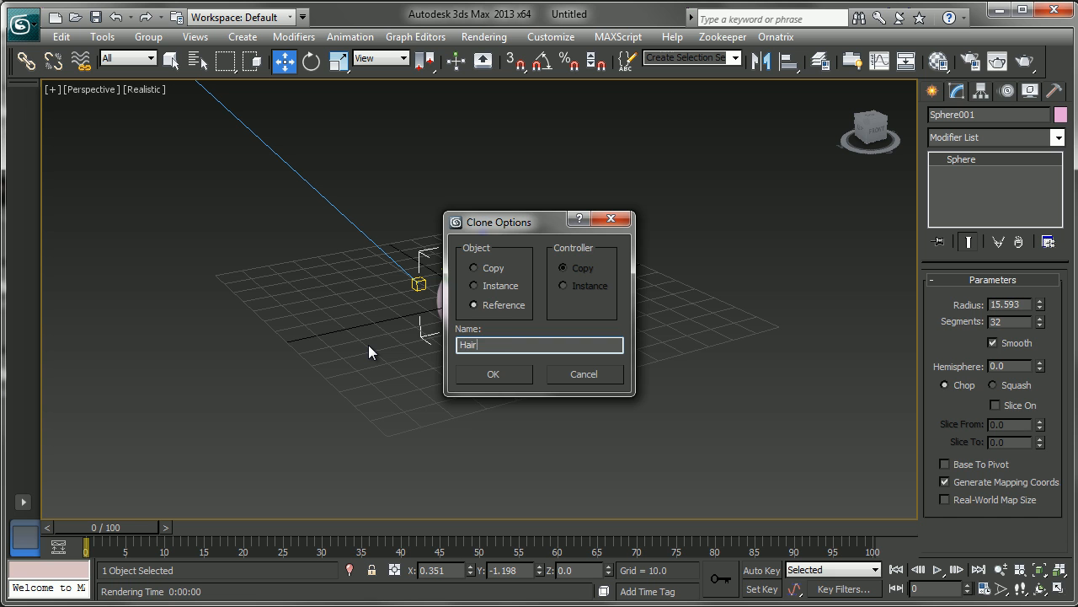
{"action": "left_click", "coordinate": [493, 374]}
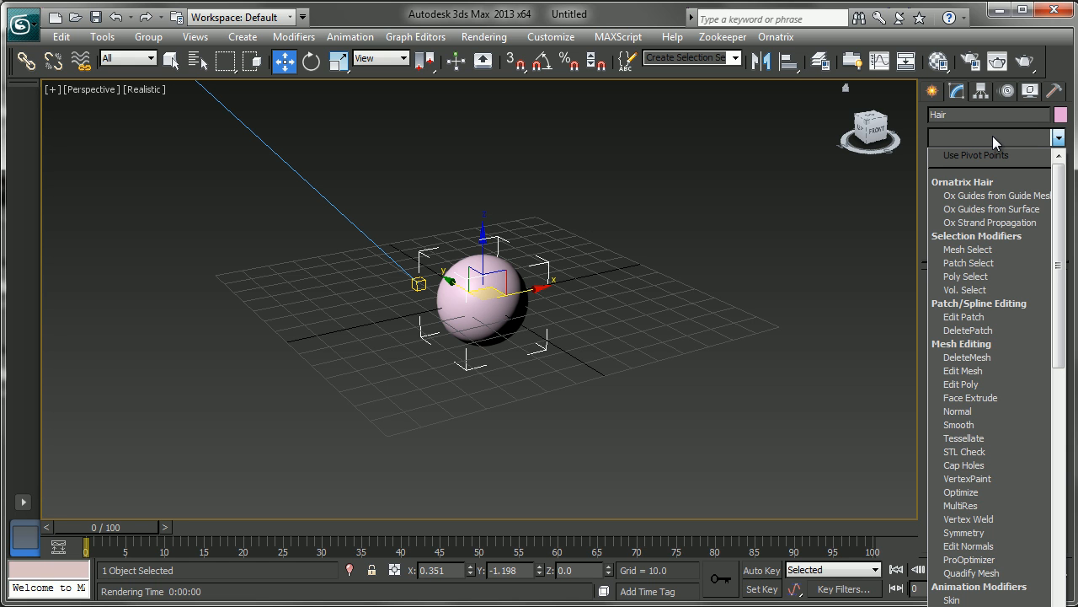
{"action": "mouse_move", "coordinate": [991, 223]}
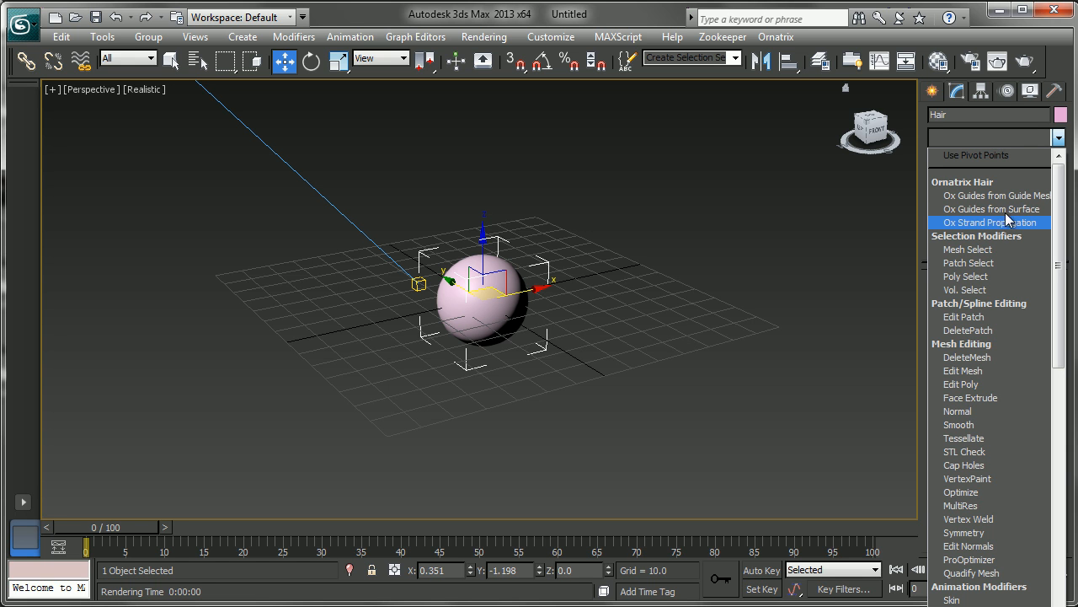
{"action": "mouse_move", "coordinate": [993, 209]}
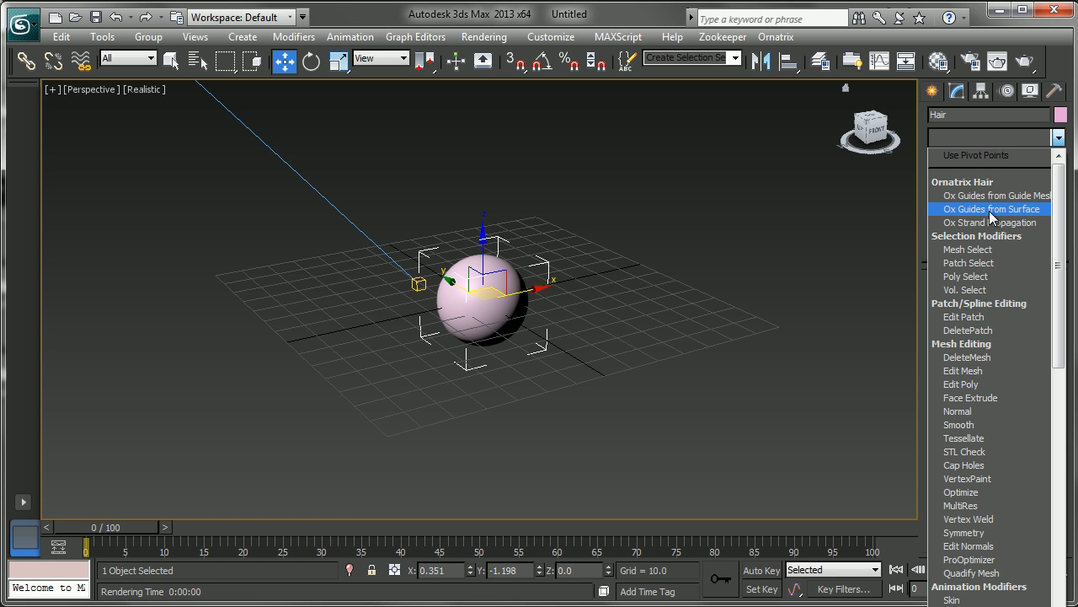
- Add an Ox Guides from Surface modifier to the Hair clone and scroll to its Guide Parameters
{"action": "left_click", "coordinate": [991, 209]}
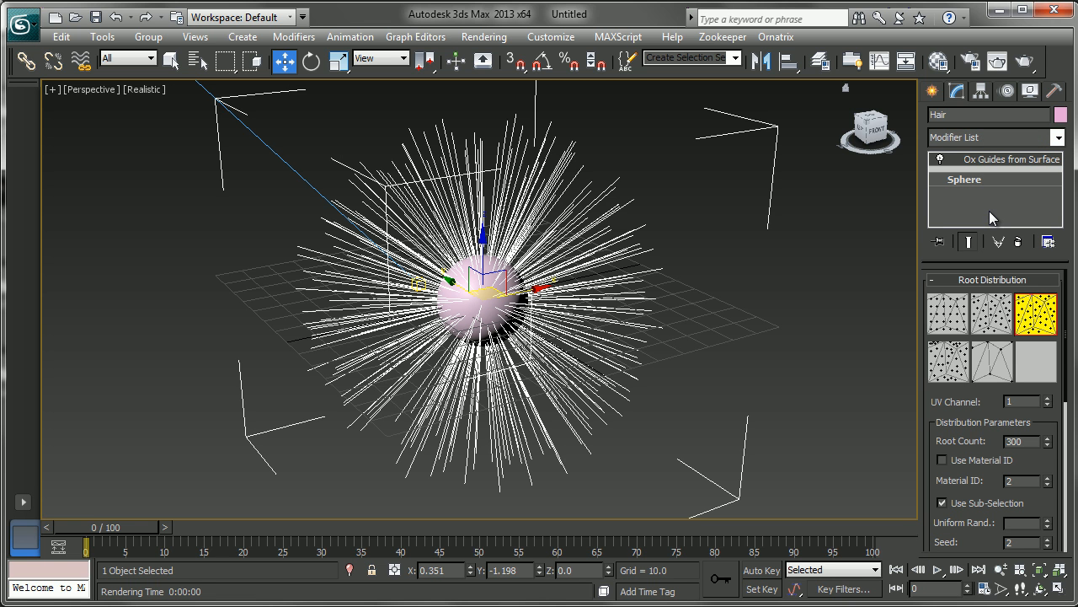
{"action": "mouse_move", "coordinate": [637, 307]}
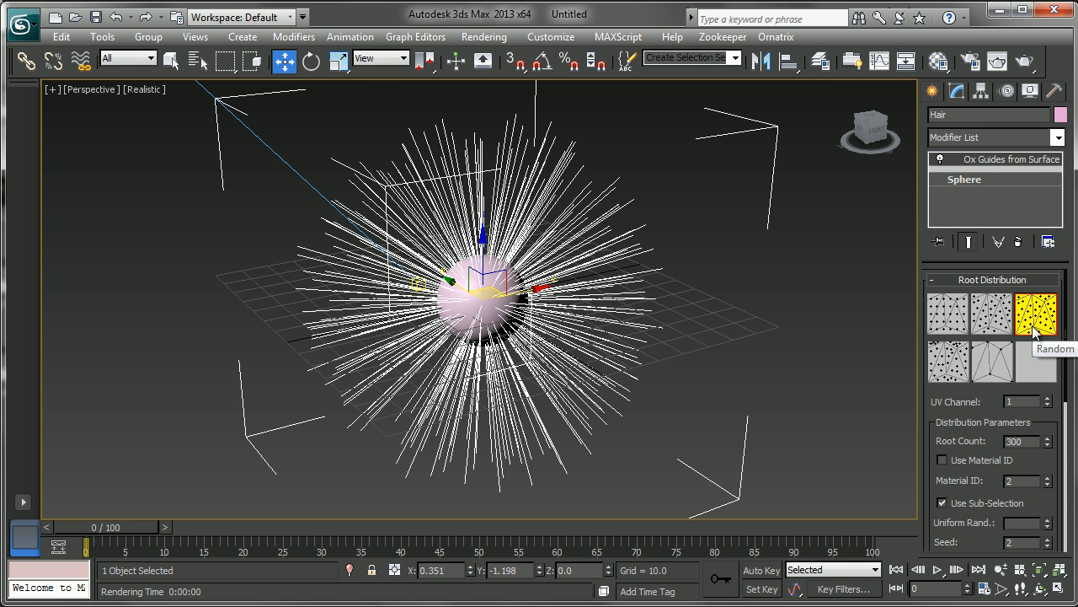
{"action": "mouse_move", "coordinate": [1037, 337]}
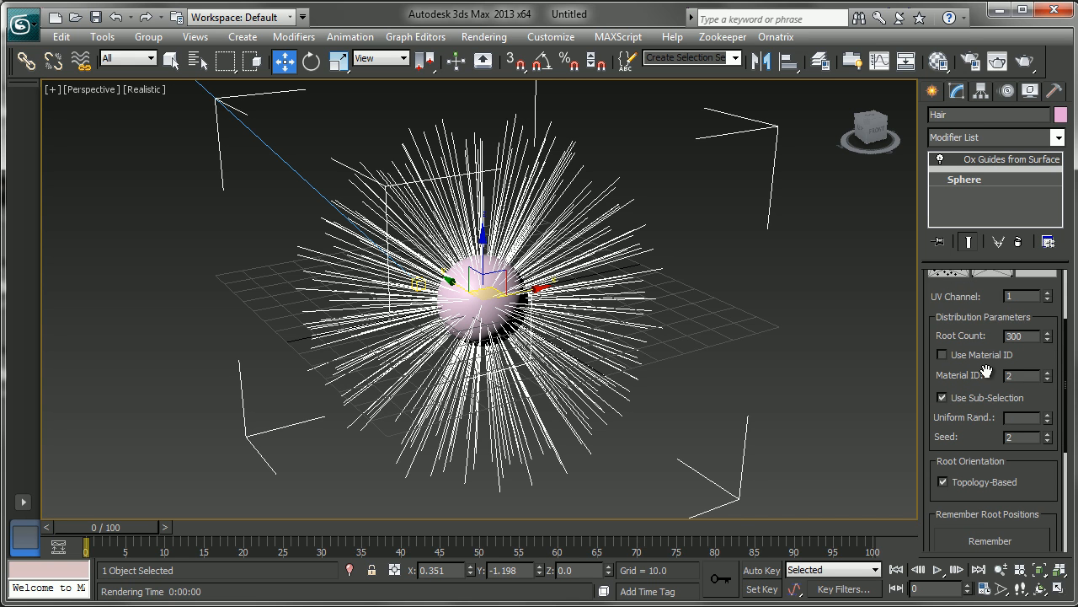
{"action": "scroll", "scroll_direction": "down", "scroll_amount": 3}
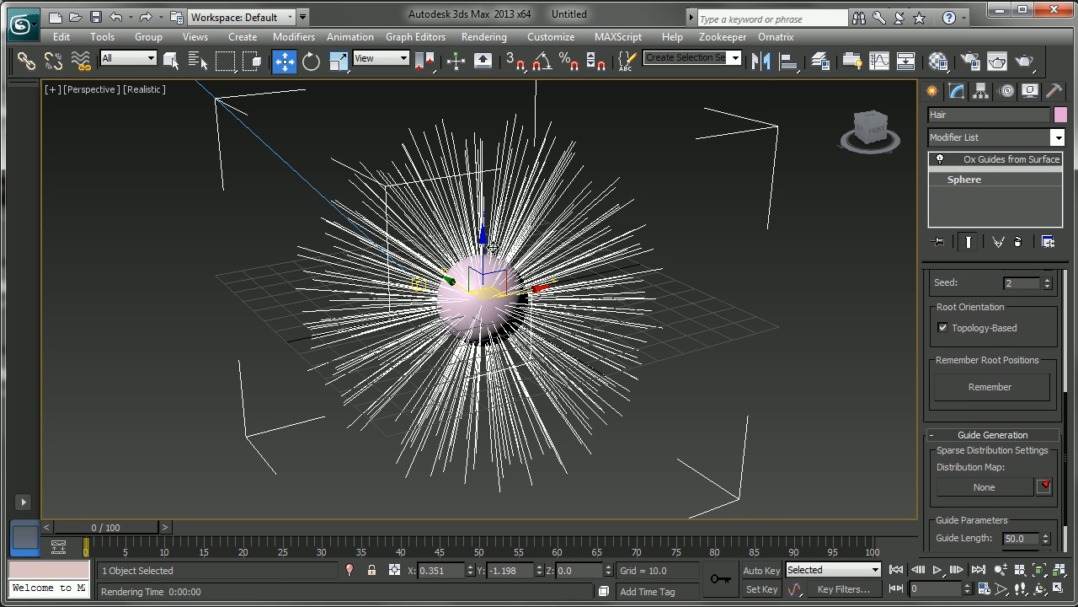
{"action": "scroll", "scroll_direction": "down", "scroll_amount": 3}
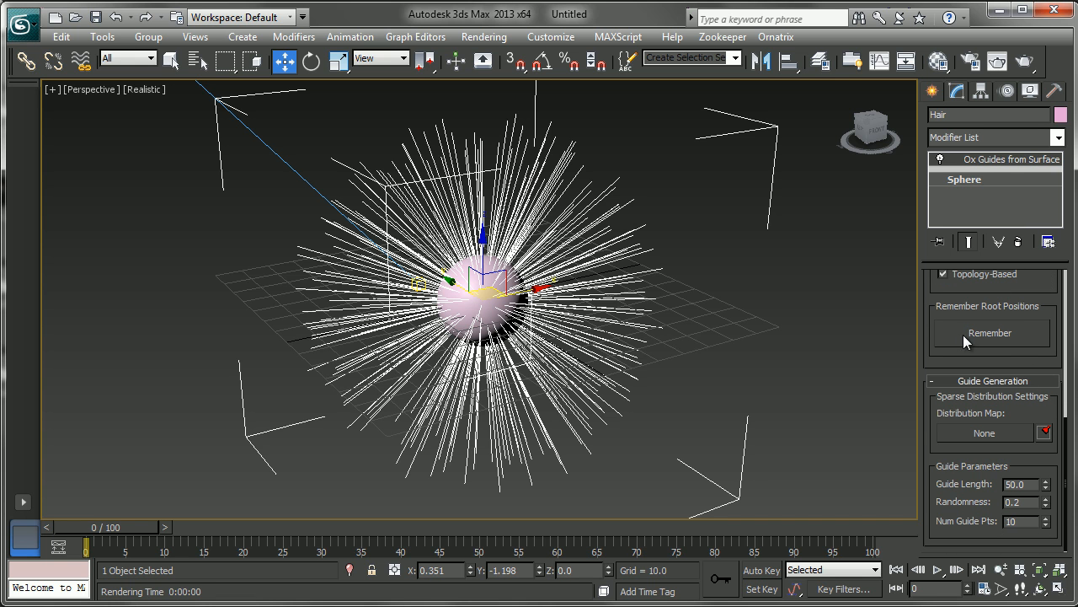
{"action": "mouse_move", "coordinate": [1048, 494]}
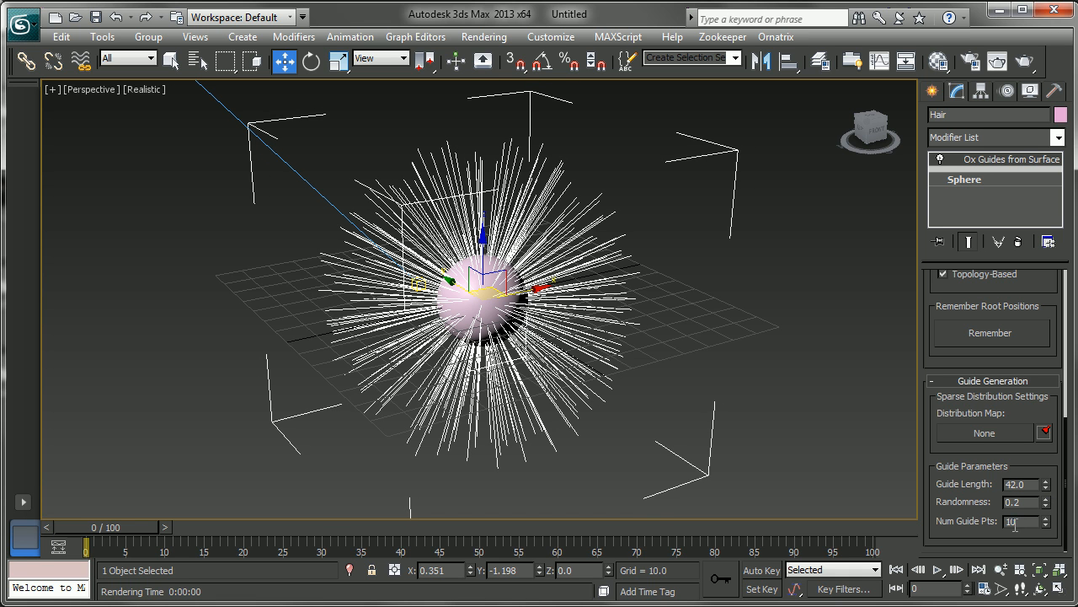
{"action": "mouse_move", "coordinate": [563, 162]}
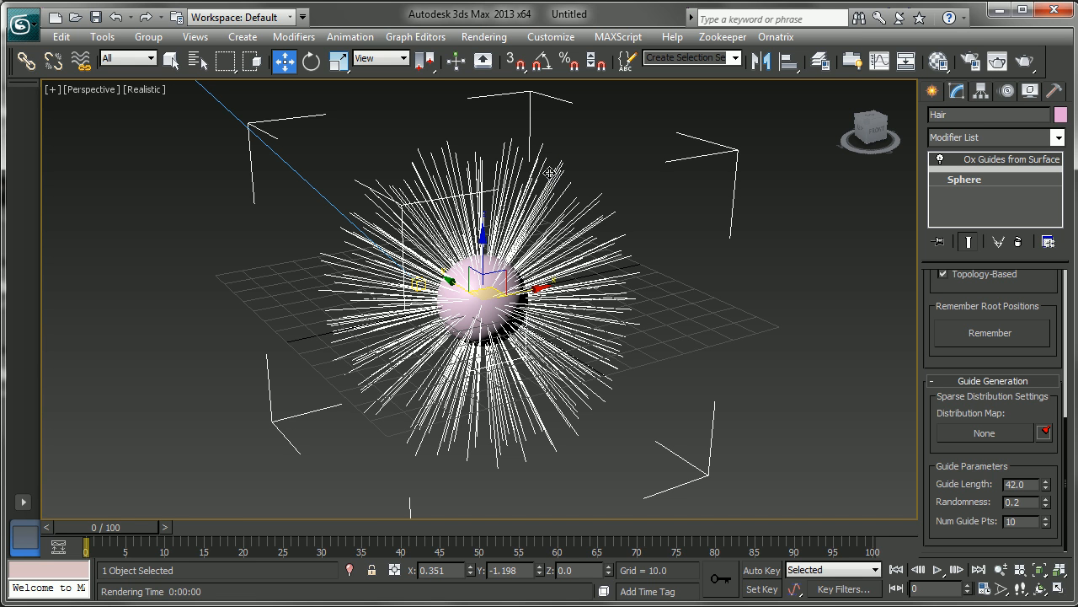
{"action": "mouse_move", "coordinate": [529, 260]}
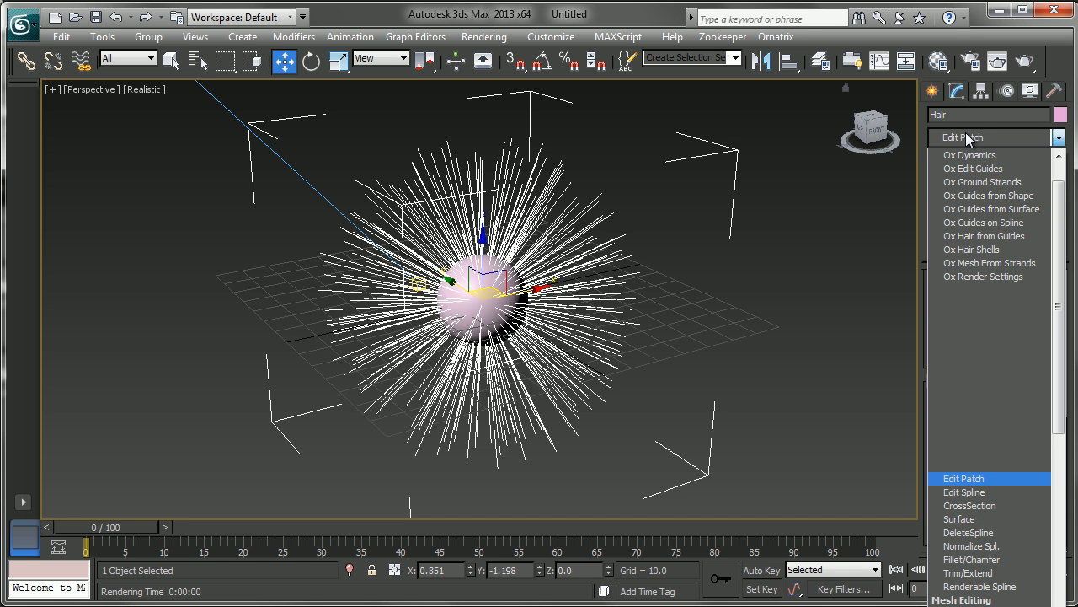
- Add an Ox Edit Guides modifier and comb the guides into sideways sweeping curves
{"action": "left_click", "coordinate": [974, 169]}
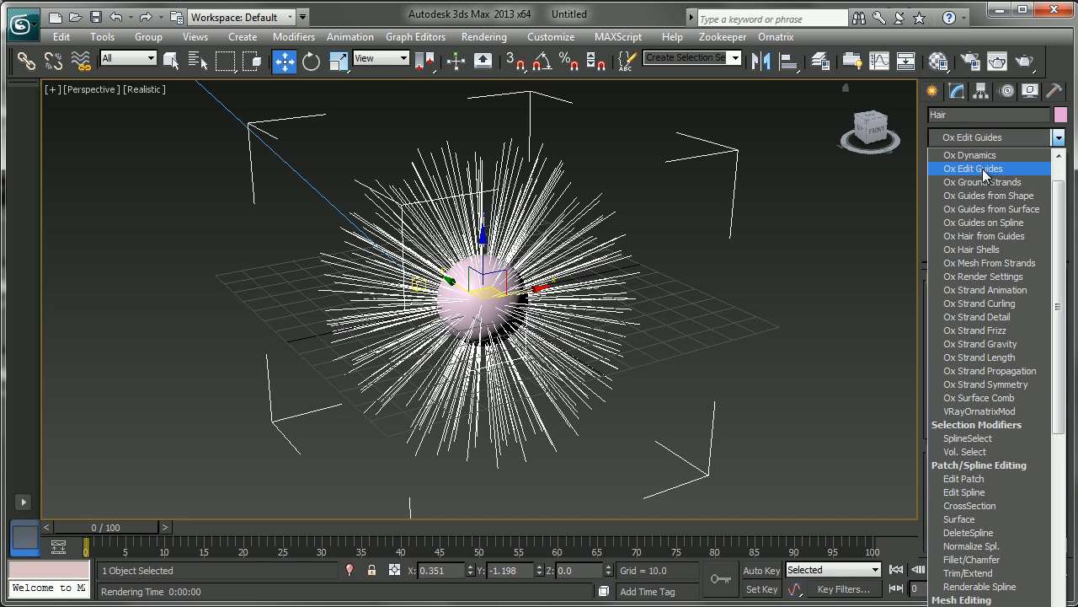
{"action": "left_click", "coordinate": [990, 209]}
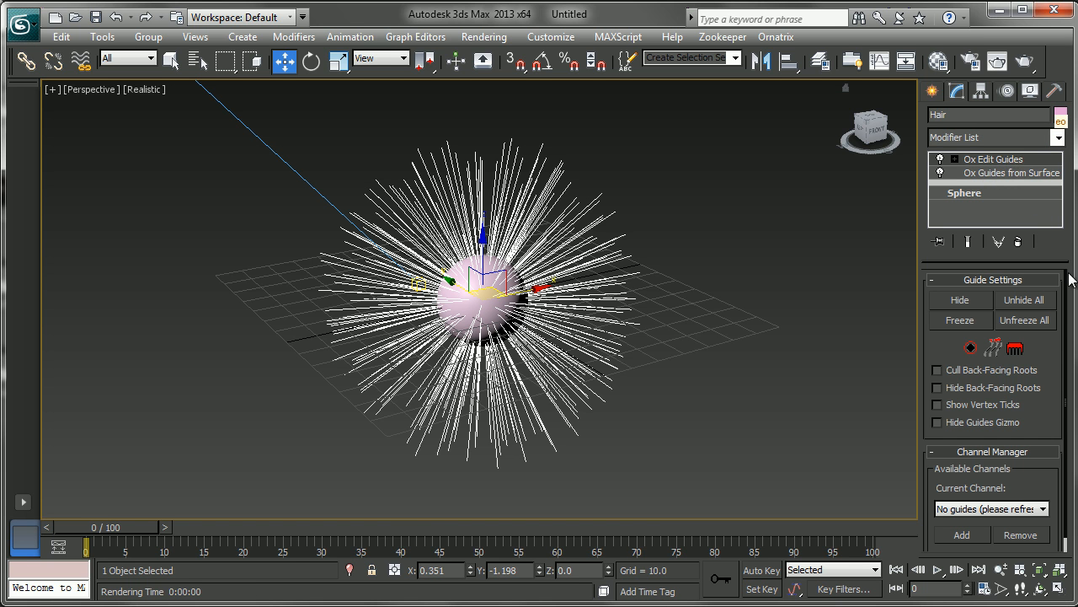
{"action": "mouse_move", "coordinate": [1014, 348]}
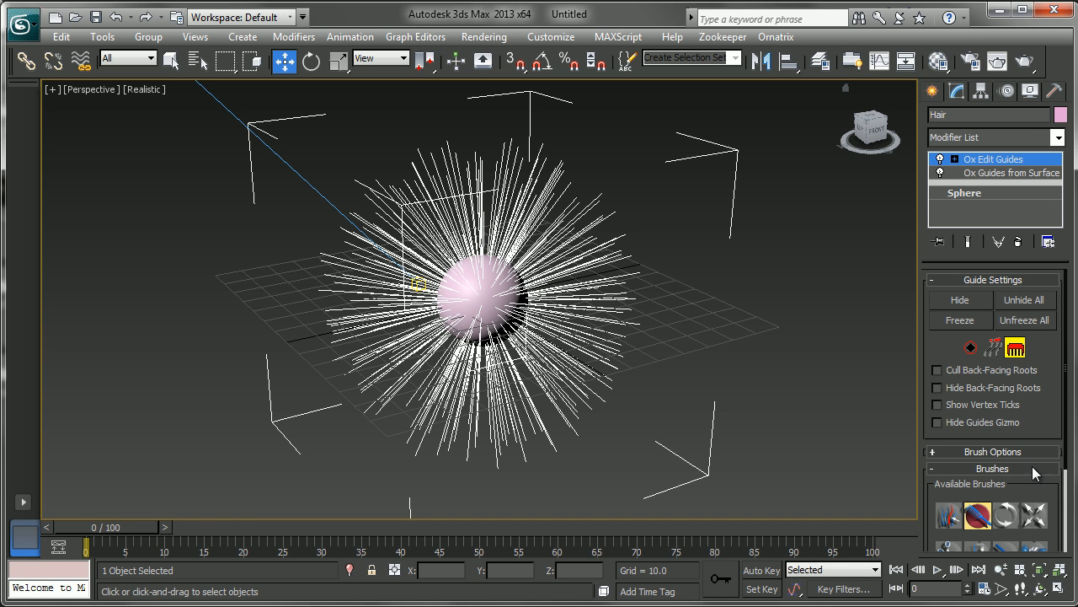
{"action": "mouse_move", "coordinate": [980, 526]}
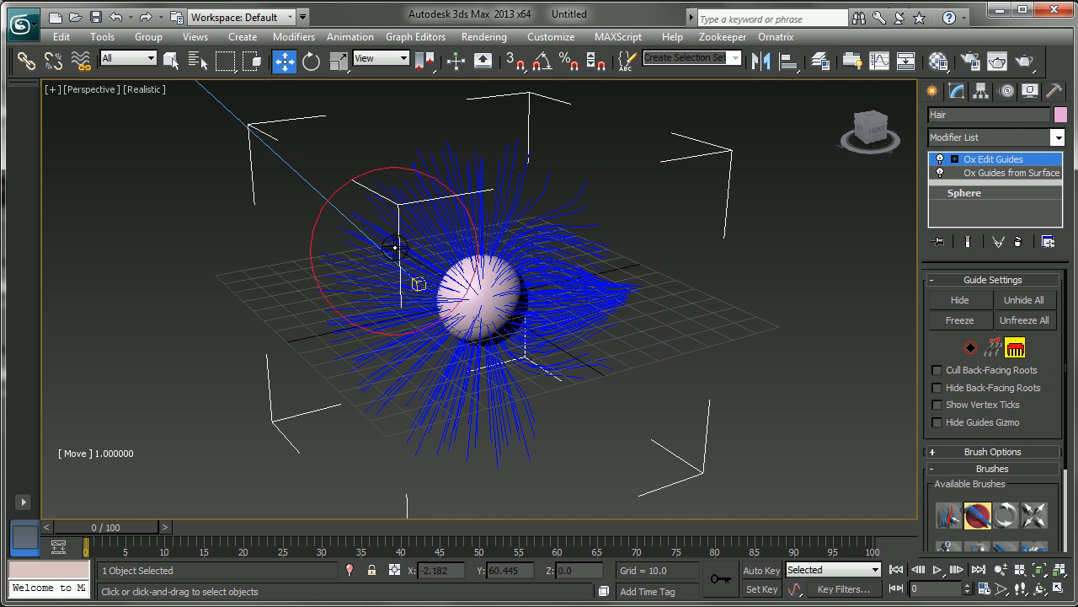
{"action": "left_click_drag", "start_coordinate": [395, 246], "coordinate": [499, 377]}
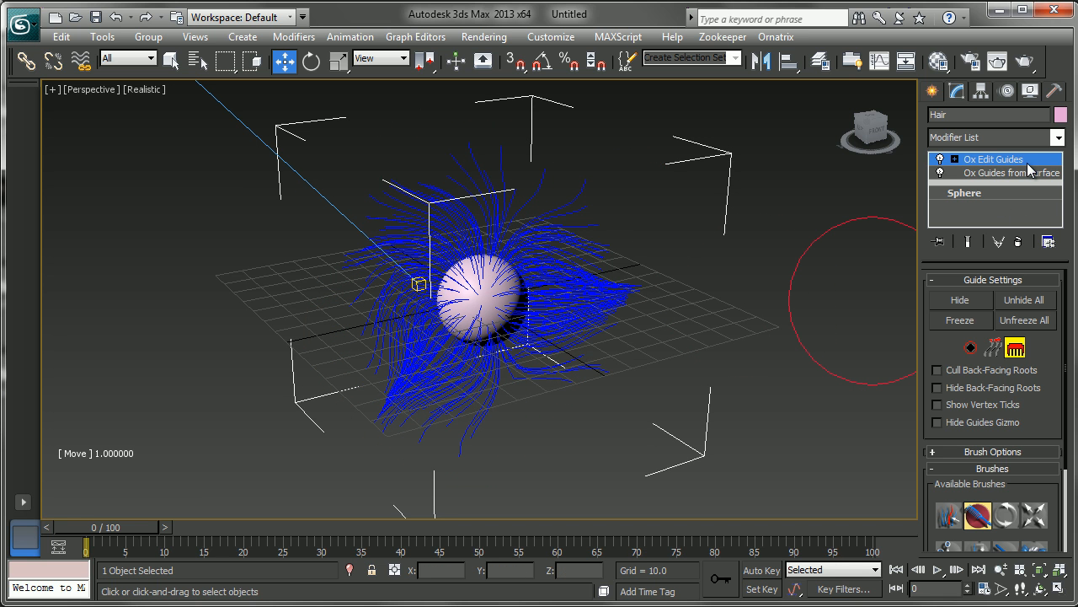
{"action": "left_click", "coordinate": [994, 158]}
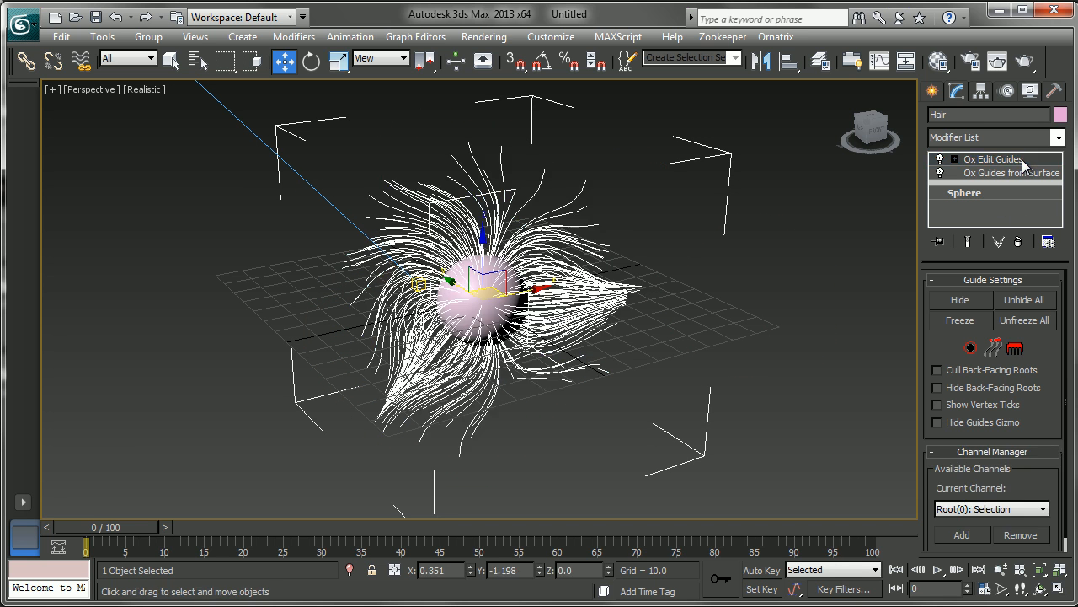
{"action": "mouse_move", "coordinate": [974, 148]}
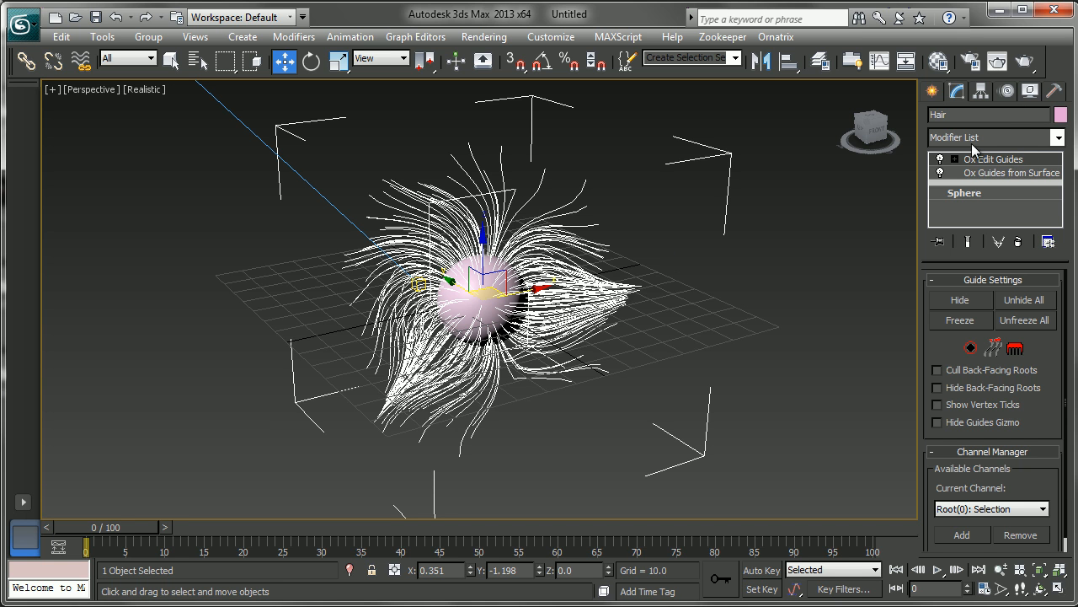
- Add an Ox Hair from Guides modifier to the Hair clone's stack
{"action": "left_click", "coordinate": [1059, 138]}
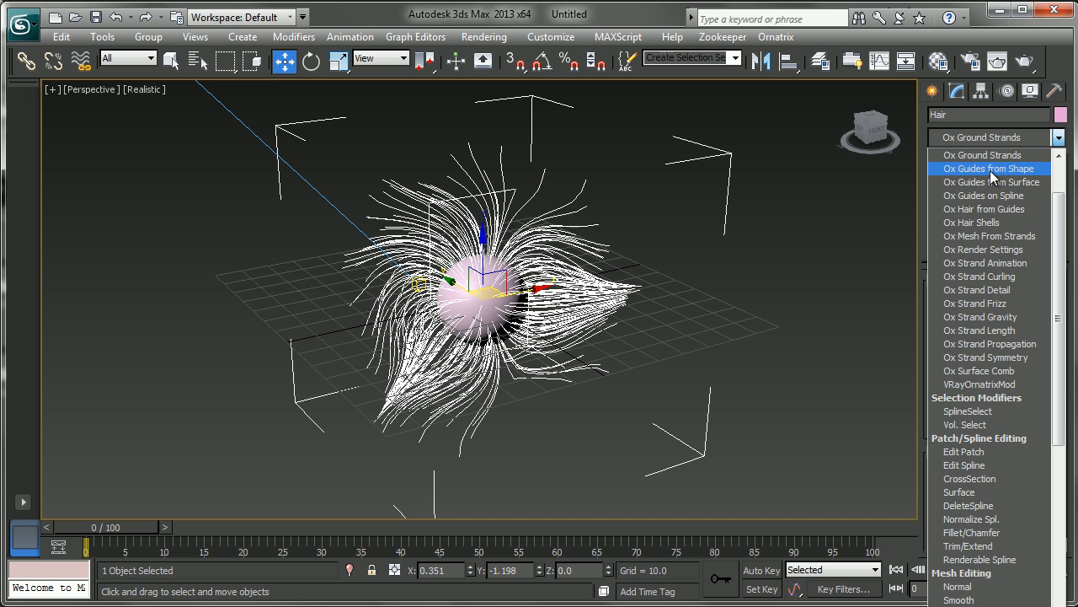
{"action": "left_click", "coordinate": [991, 168]}
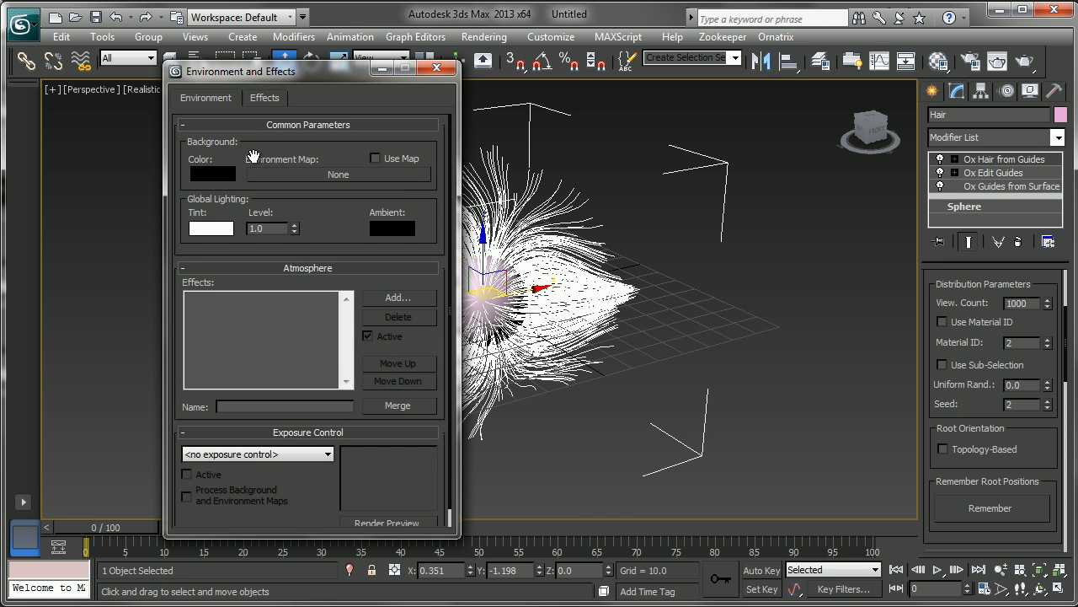
{"action": "mouse_move", "coordinate": [219, 94]}
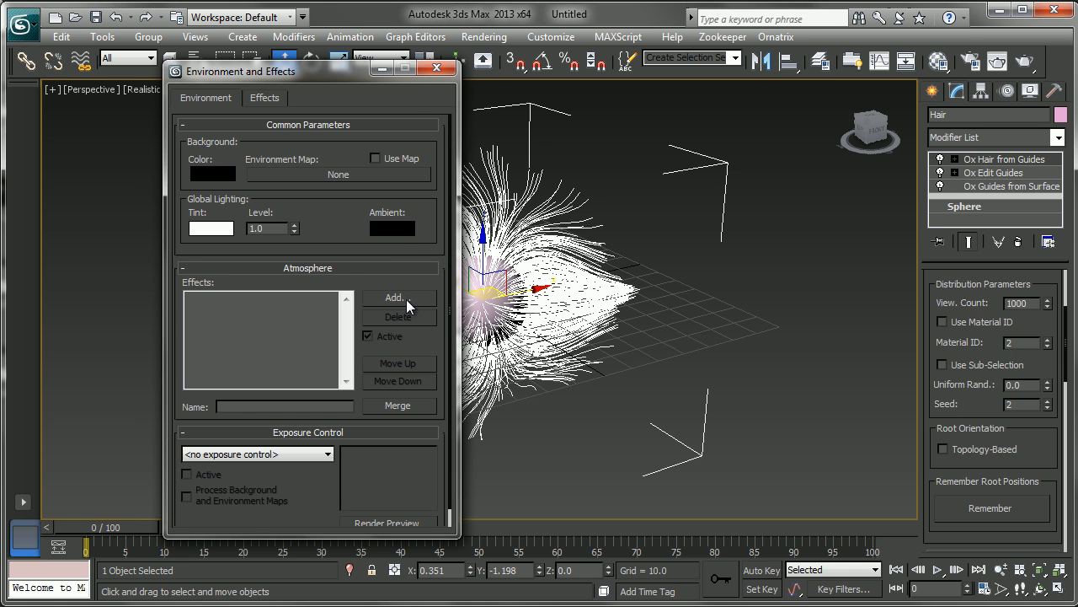
- Add the Ox Hair Raytrace Fast atmospheric effect in Environment and Effects
{"action": "left_click", "coordinate": [394, 297]}
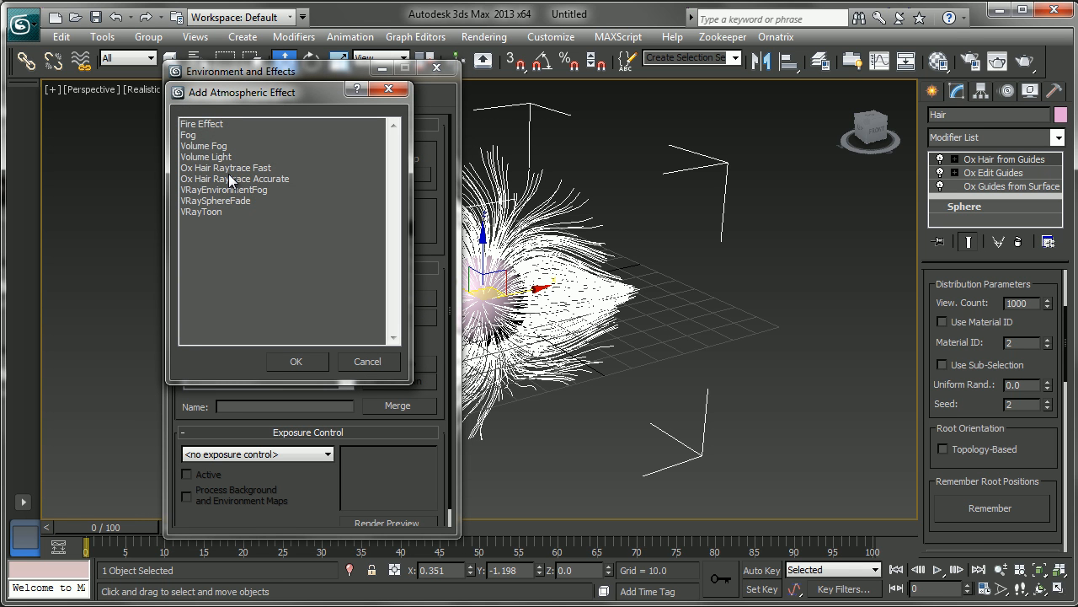
{"action": "left_click", "coordinate": [226, 169]}
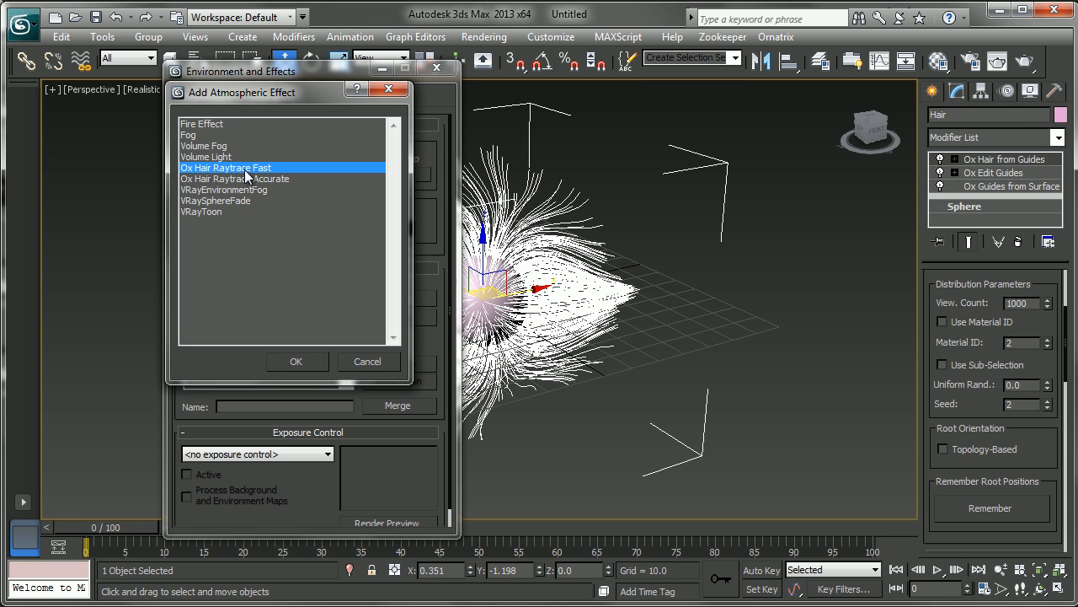
{"action": "left_click", "coordinate": [234, 179]}
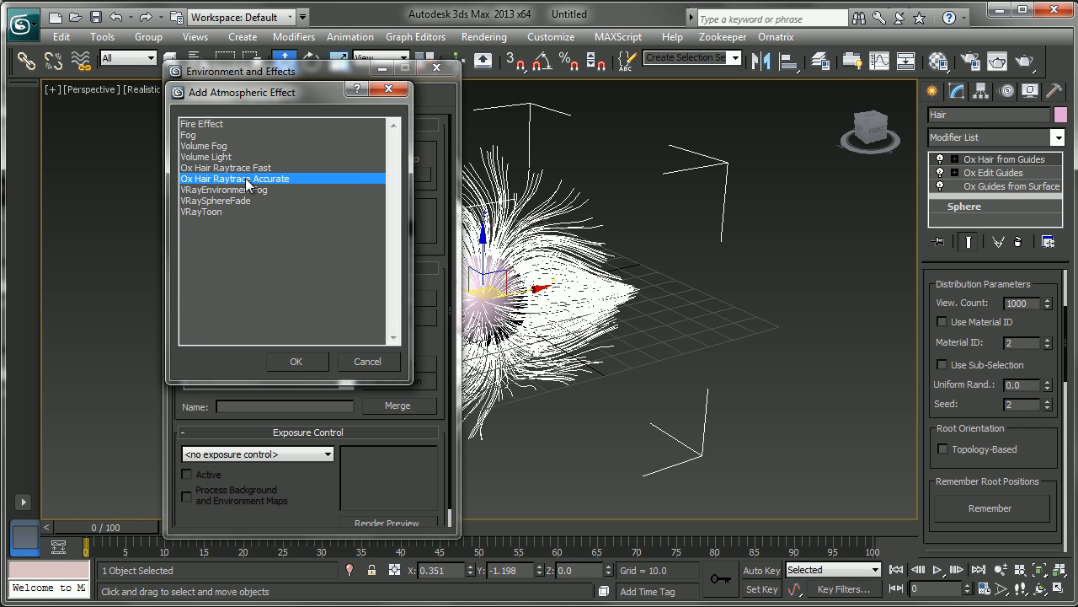
{"action": "left_click", "coordinate": [226, 169]}
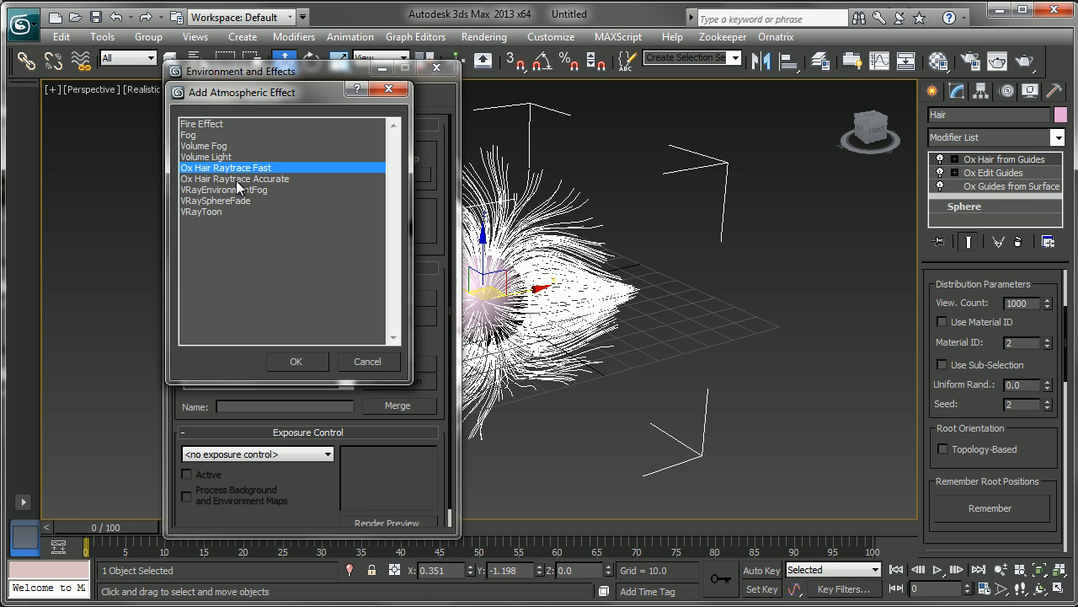
{"action": "left_click", "coordinate": [236, 178]}
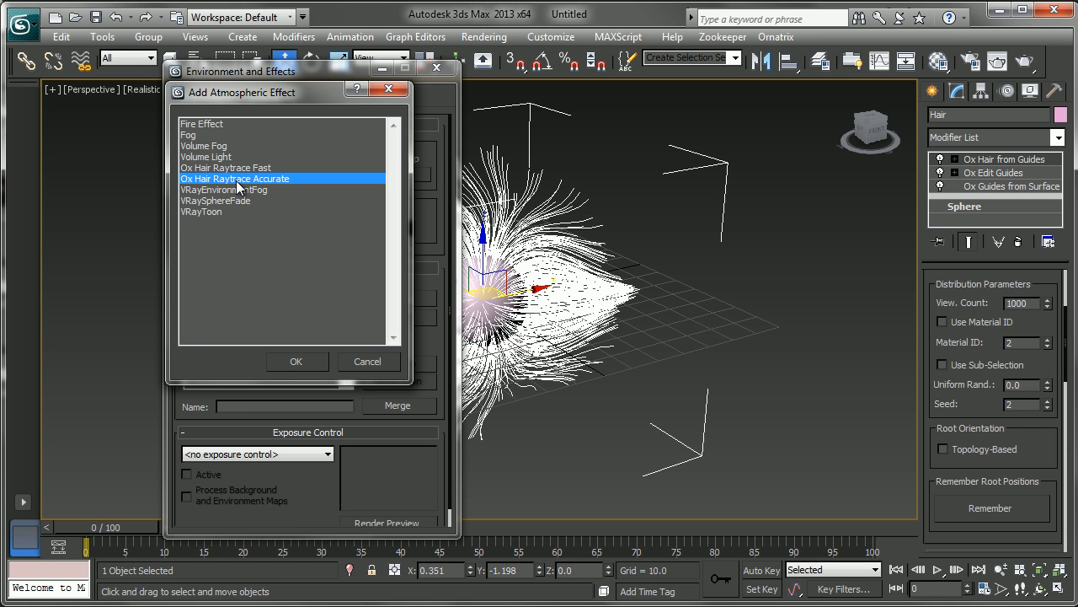
{"action": "left_click", "coordinate": [225, 169]}
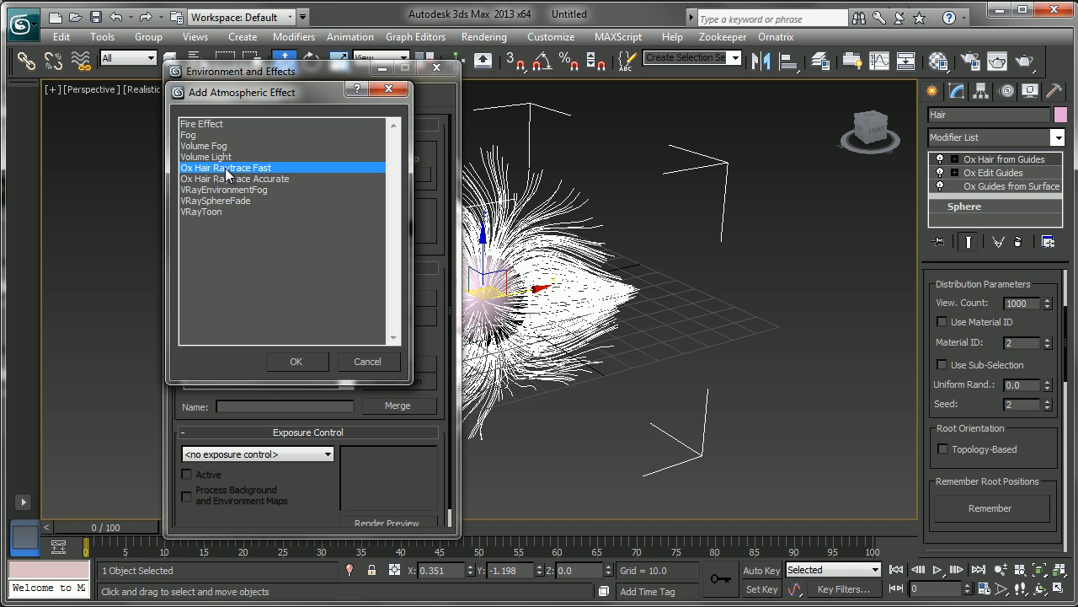
{"action": "left_click", "coordinate": [297, 361]}
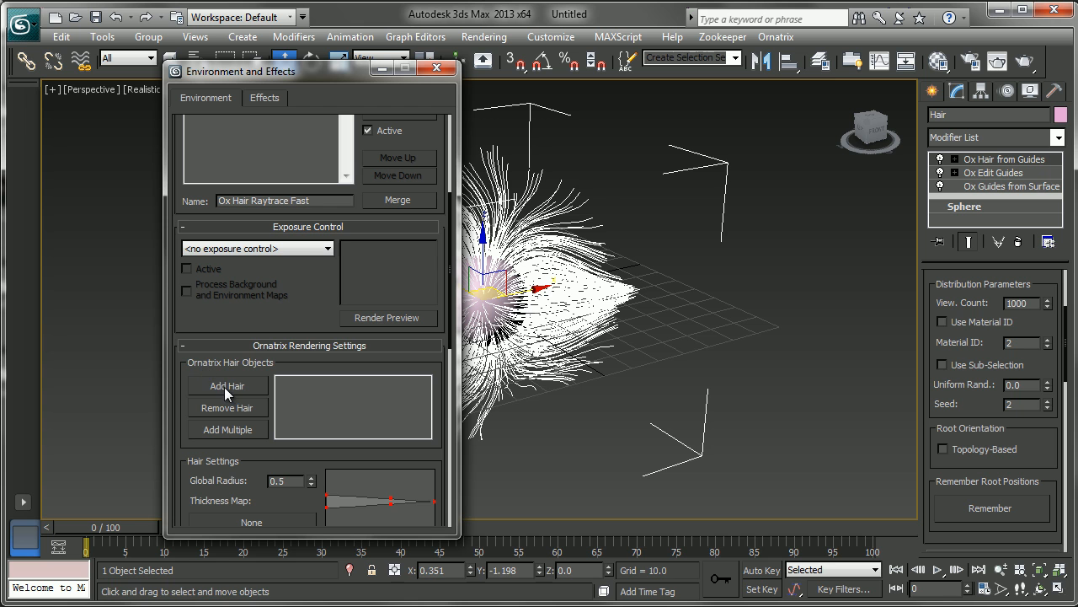
- Add the Hair object to the effect's hair list with Add Hair
{"action": "left_click", "coordinate": [225, 384]}
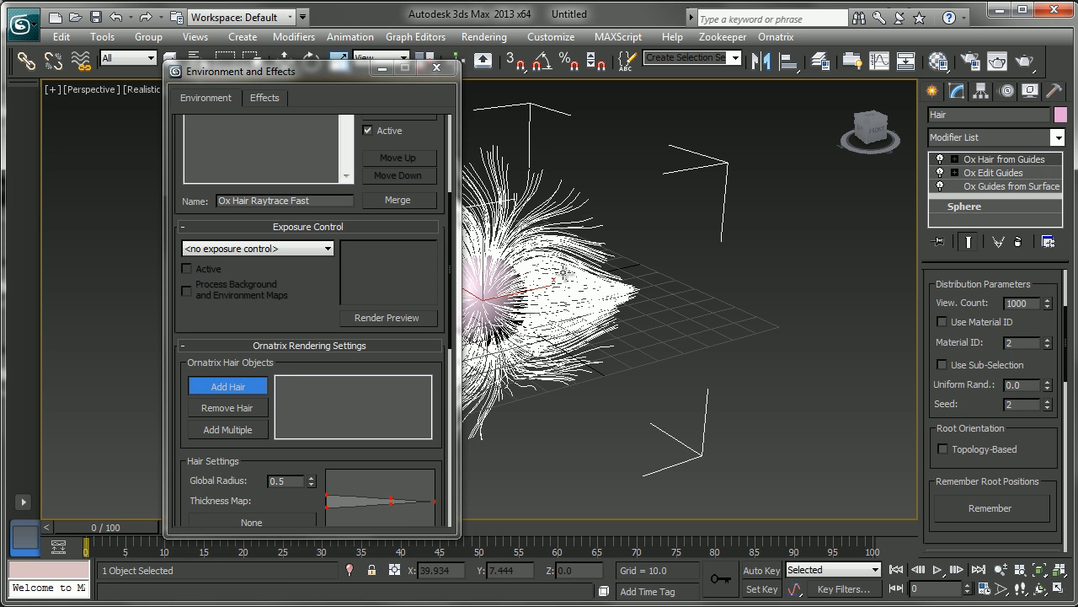
{"action": "left_click", "coordinate": [225, 384]}
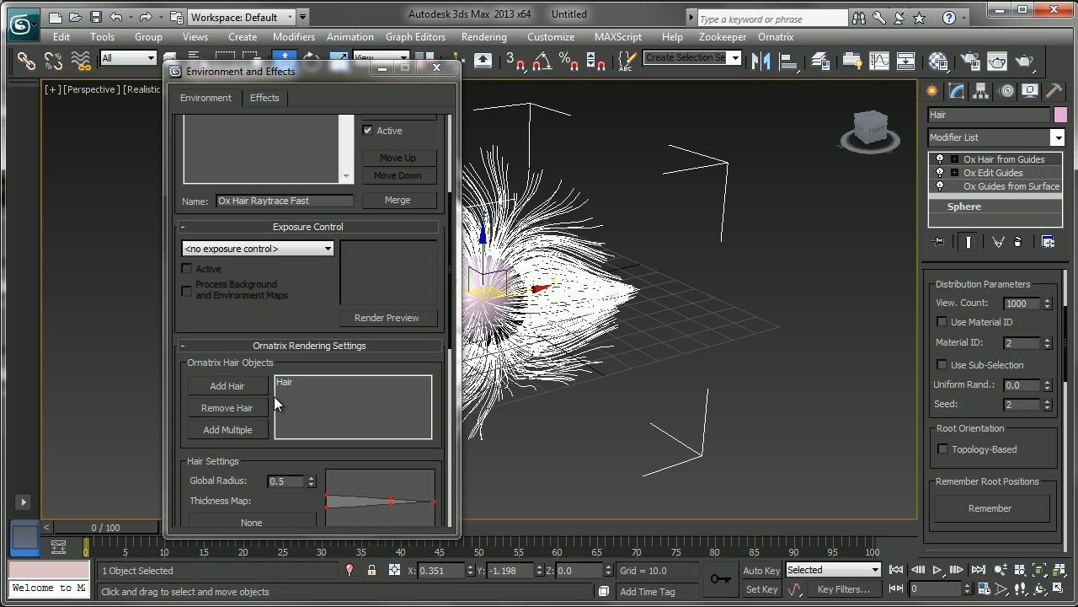
{"action": "scroll", "scroll_direction": "down", "scroll_amount": 3}
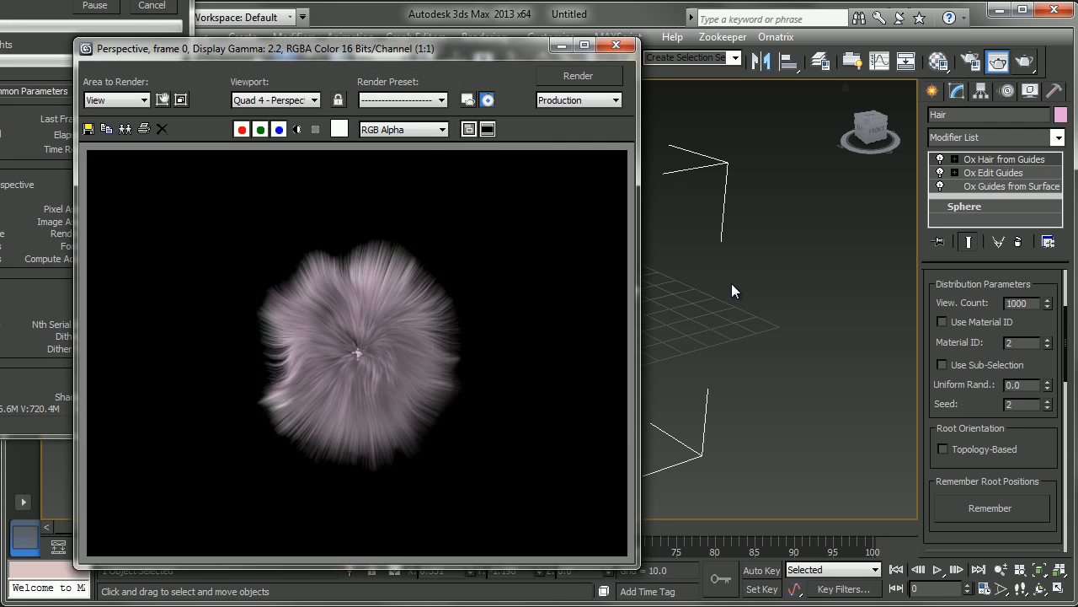
- Render the Perspective view to see the sphere as a fluffy ball of pink hair
{"action": "left_click", "coordinate": [578, 75]}
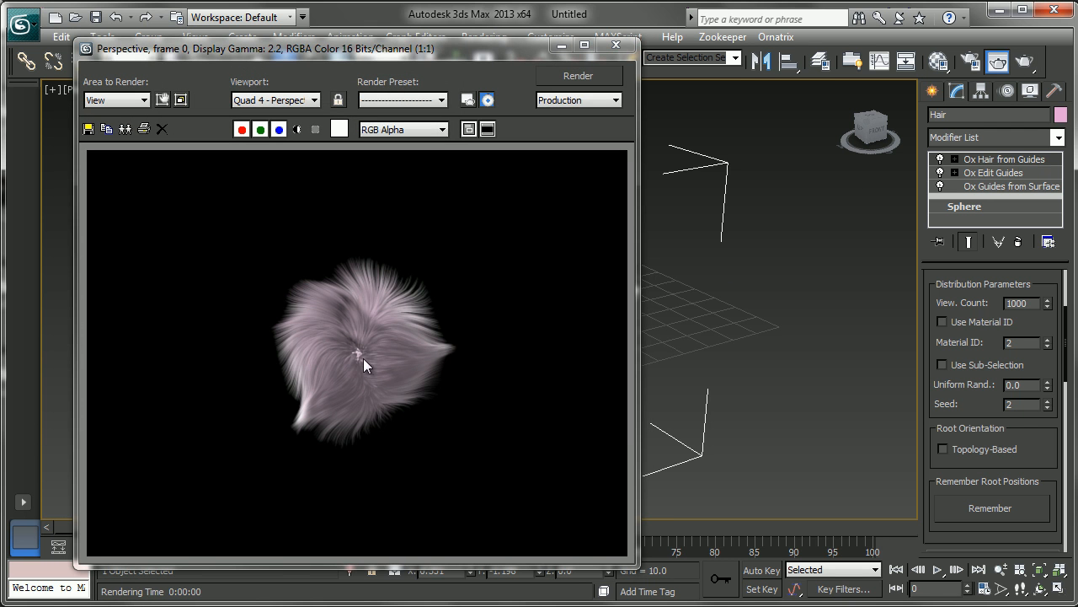
{"action": "mouse_move", "coordinate": [398, 364]}
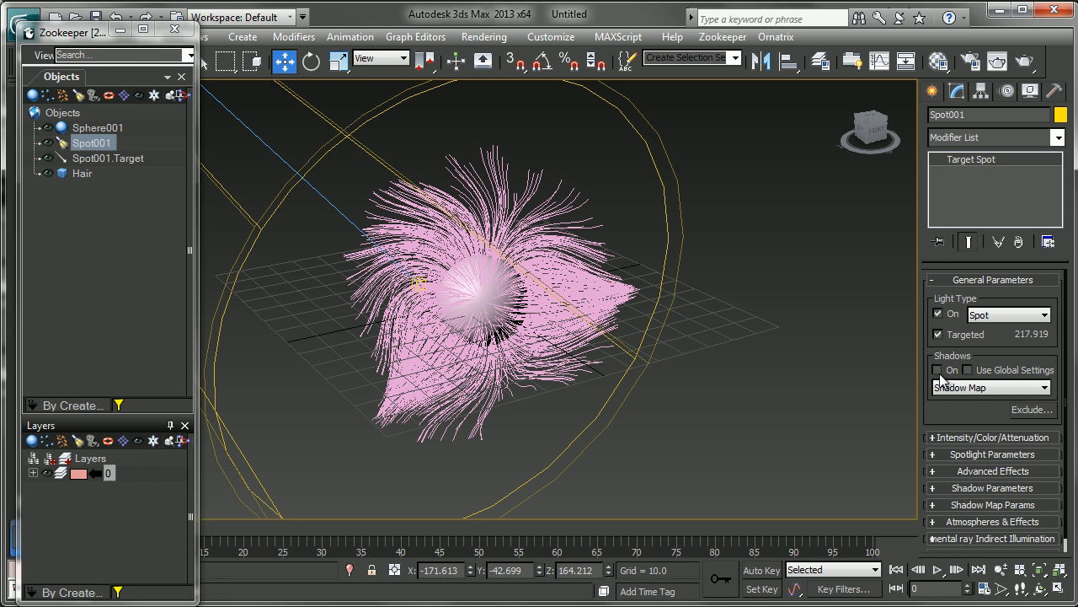
- Enable Spot001 shadows as Ox Deep Shadow Maps and render the self-shadowed hair
{"action": "left_click", "coordinate": [938, 369]}
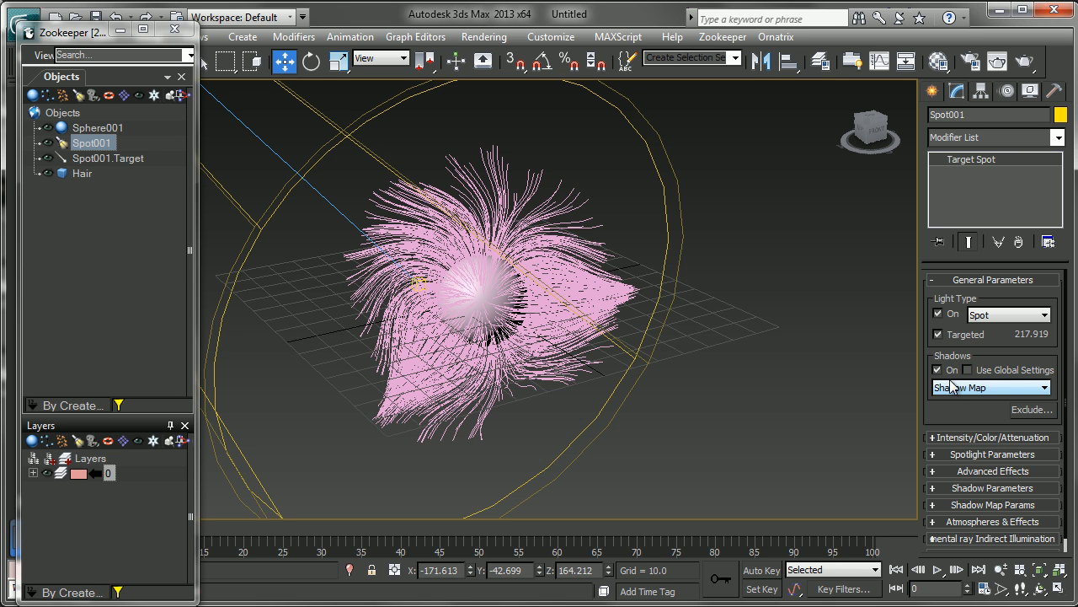
{"action": "left_click", "coordinate": [991, 385]}
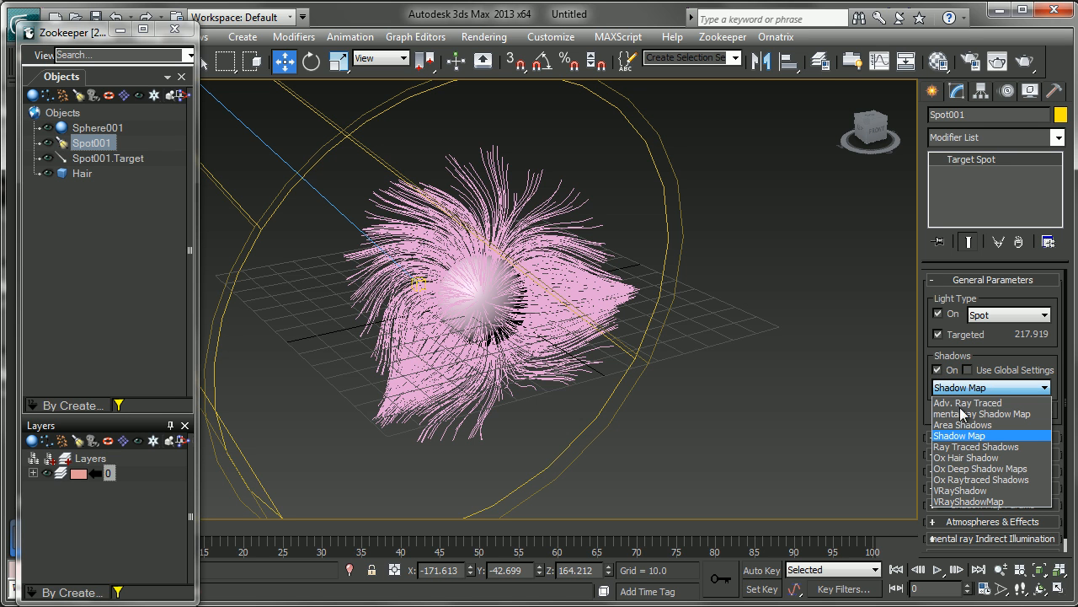
{"action": "mouse_move", "coordinate": [964, 459]}
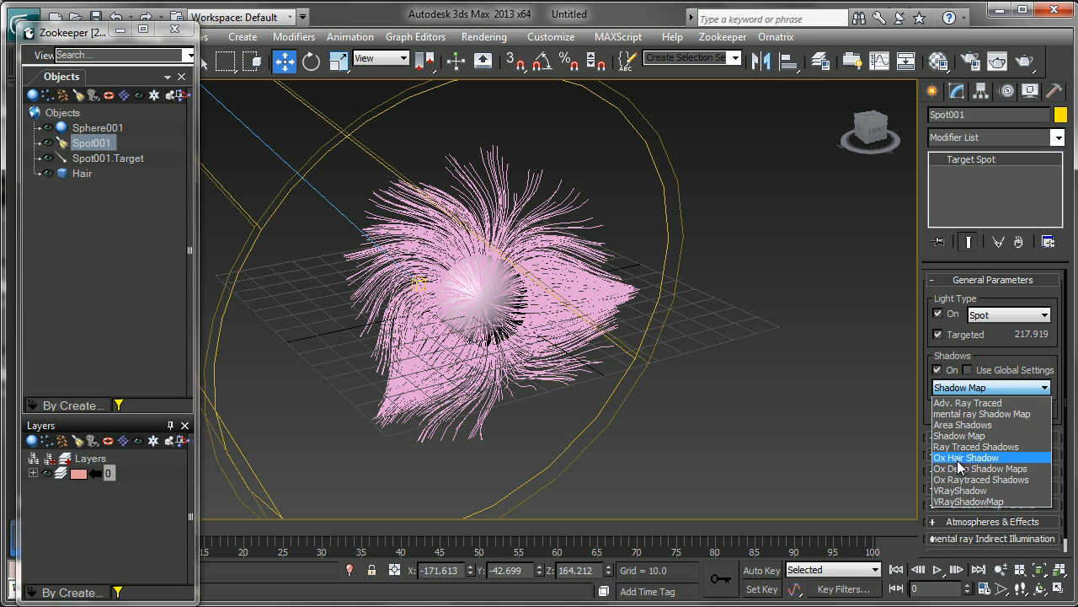
{"action": "mouse_move", "coordinate": [990, 479]}
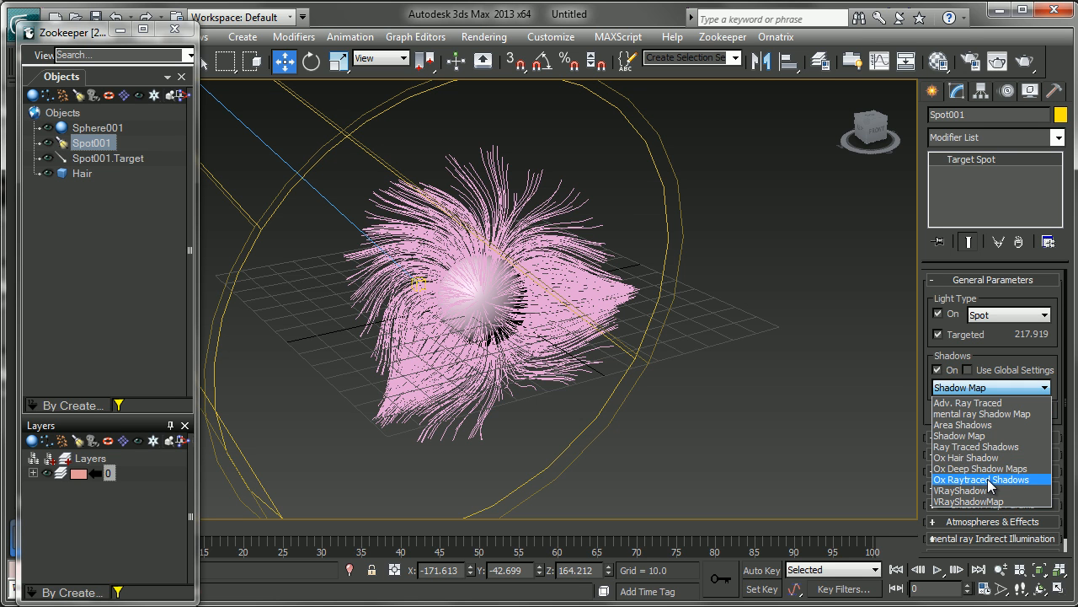
{"action": "mouse_move", "coordinate": [968, 458]}
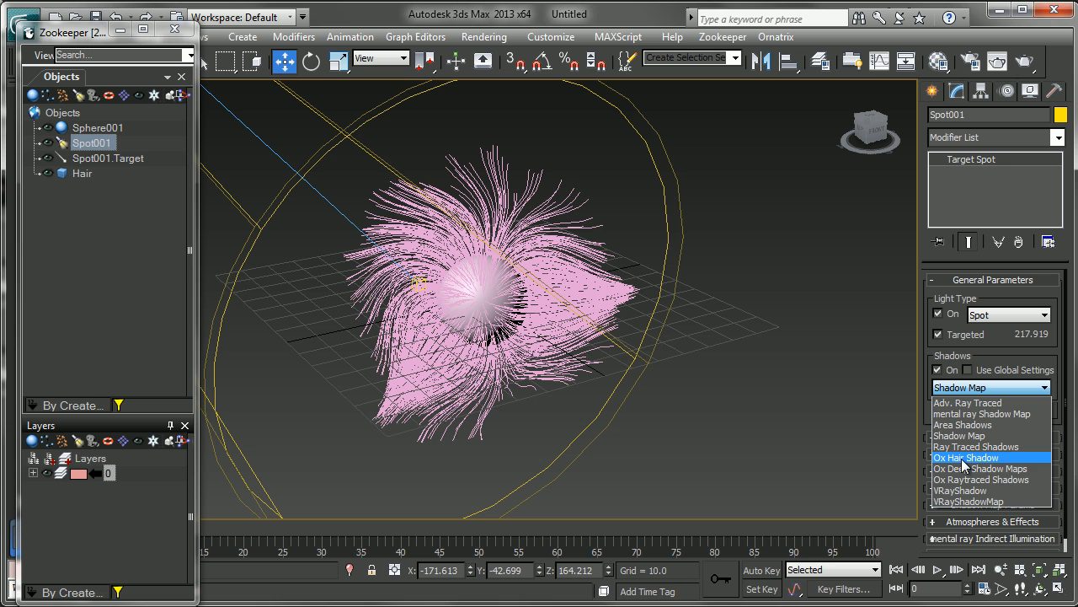
{"action": "mouse_move", "coordinate": [960, 469]}
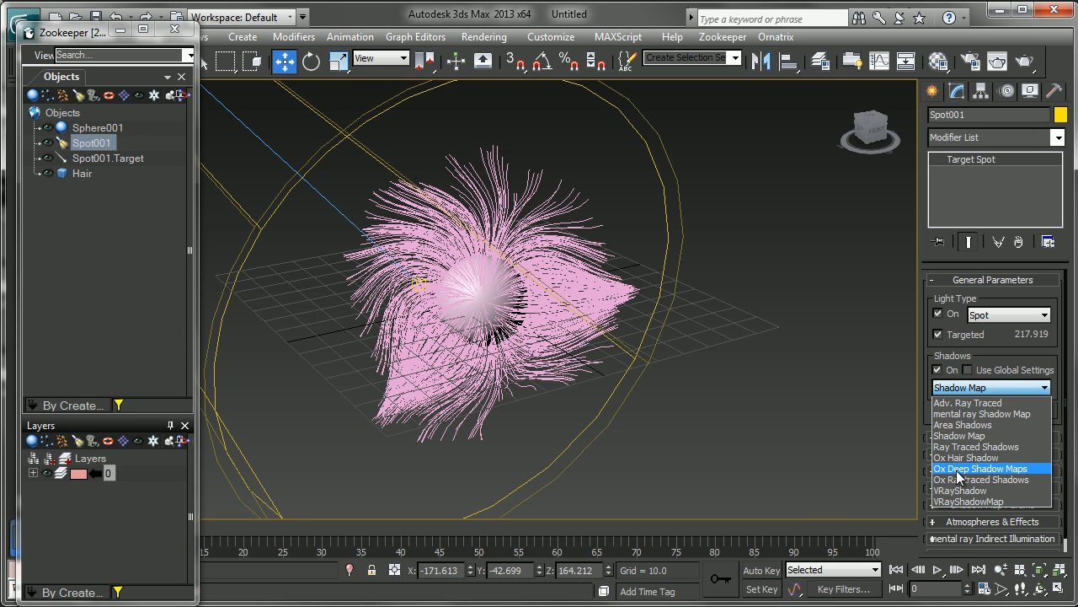
{"action": "mouse_move", "coordinate": [968, 475]}
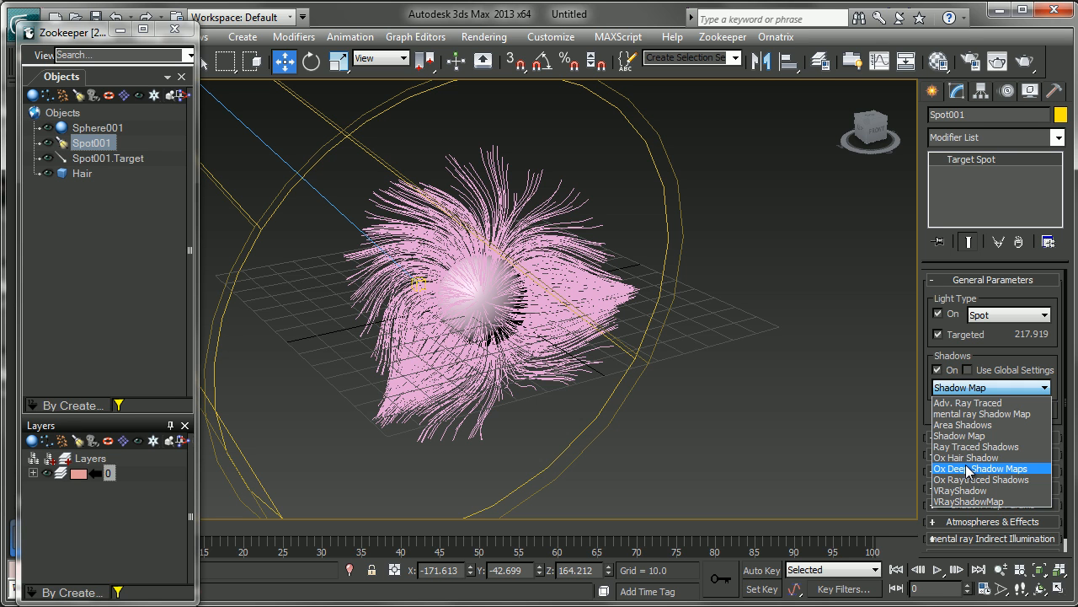
{"action": "left_click", "coordinate": [980, 468]}
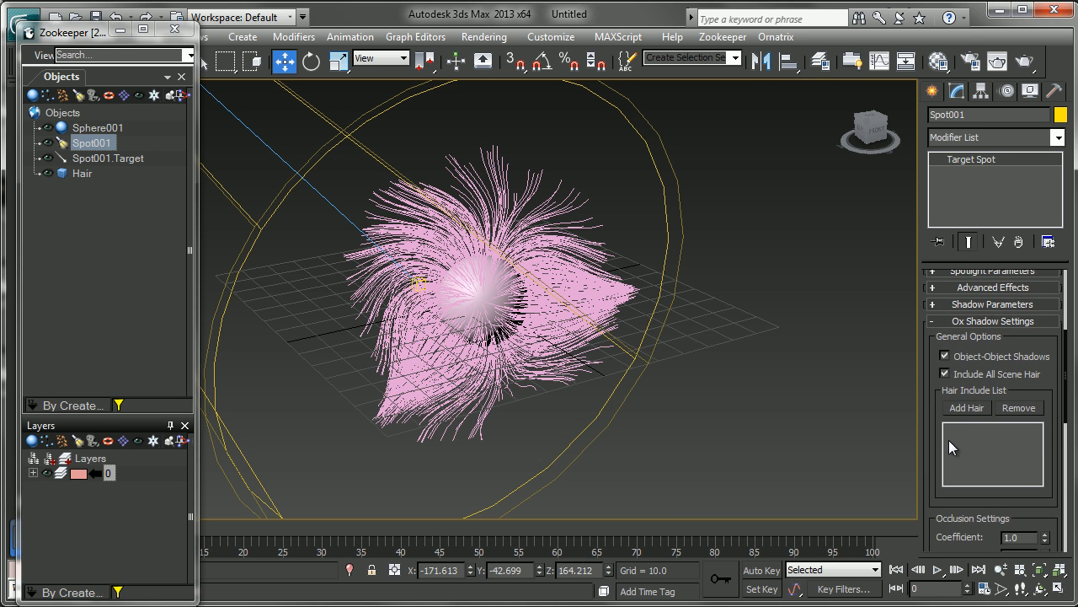
{"action": "scroll", "scroll_direction": "down", "scroll_amount": 3}
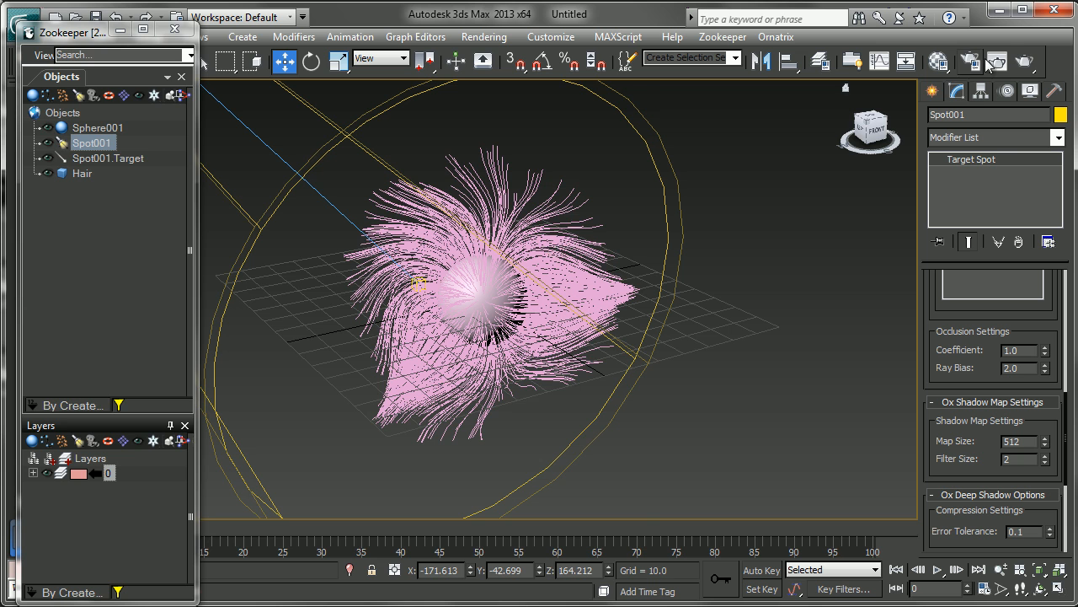
{"action": "left_click", "coordinate": [998, 60]}
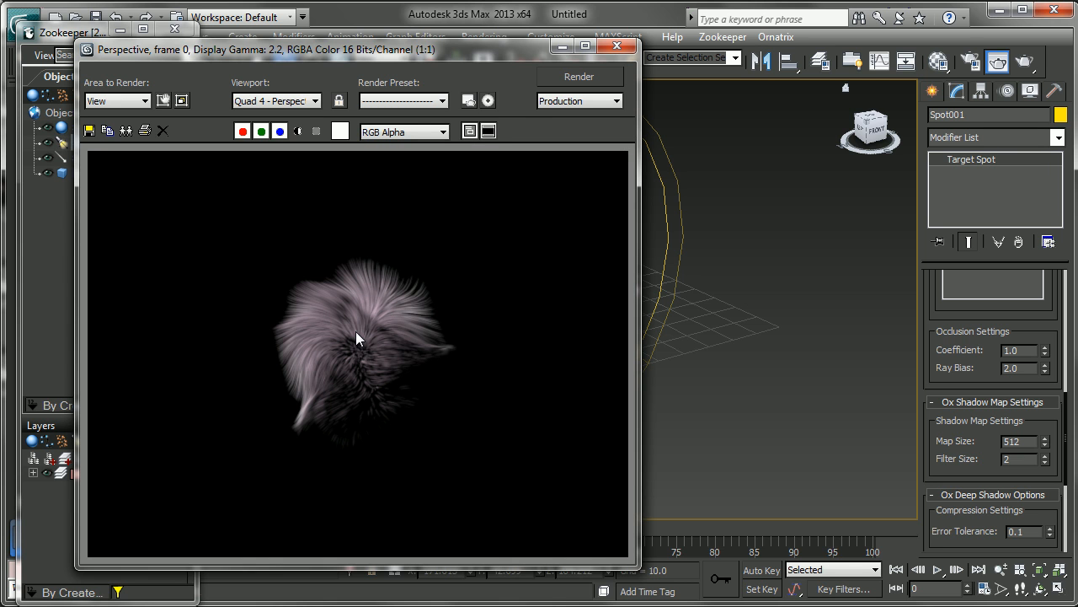
{"action": "mouse_move", "coordinate": [385, 360]}
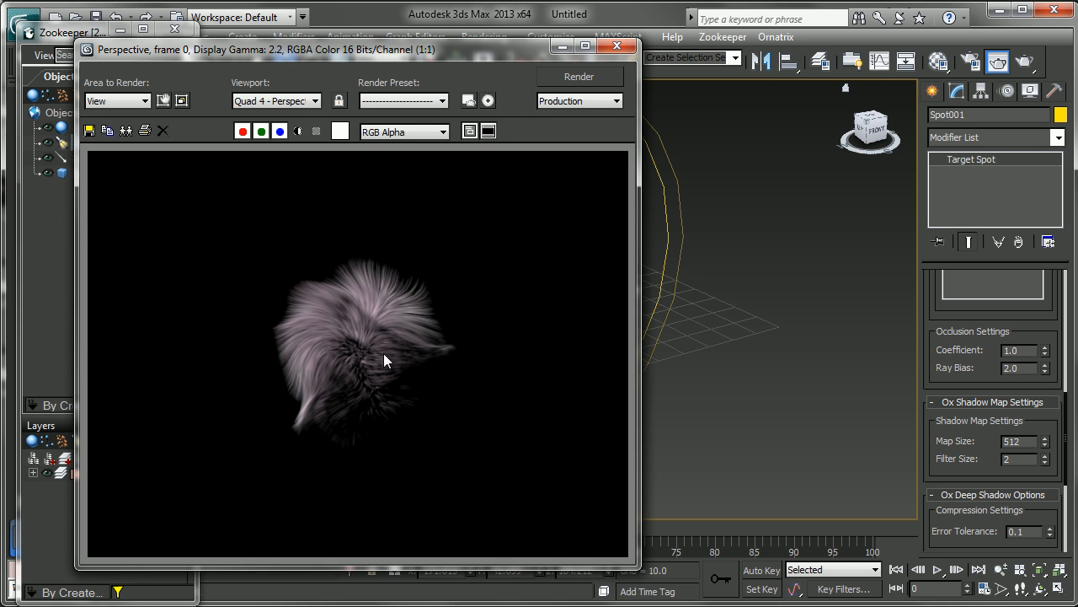
{"action": "mouse_move", "coordinate": [344, 329]}
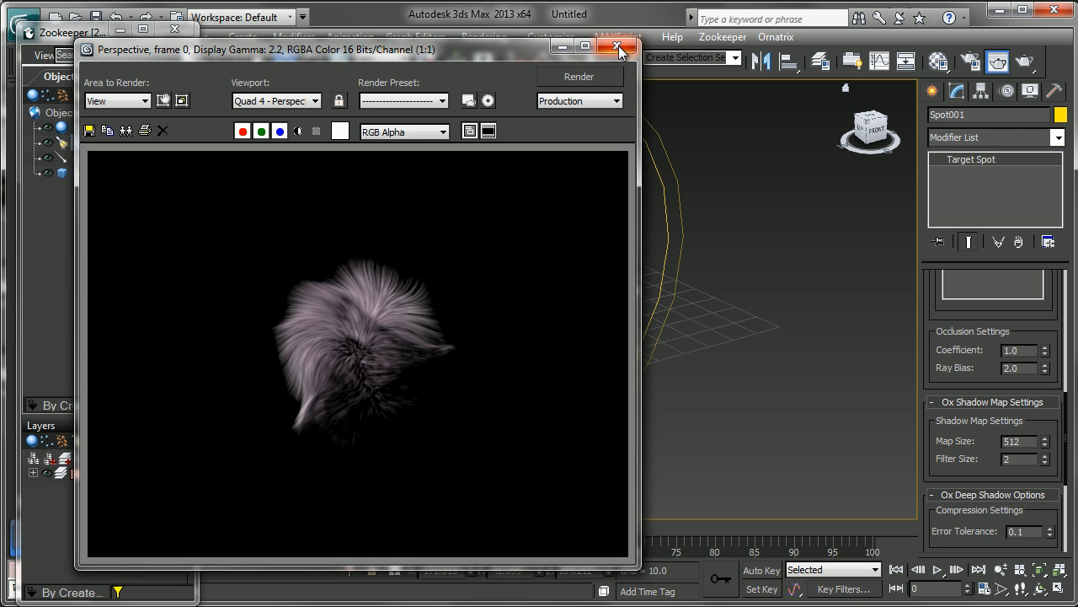
- Close the rendered frame window after reviewing the deep-shadowed hair
{"action": "left_click", "coordinate": [617, 45]}
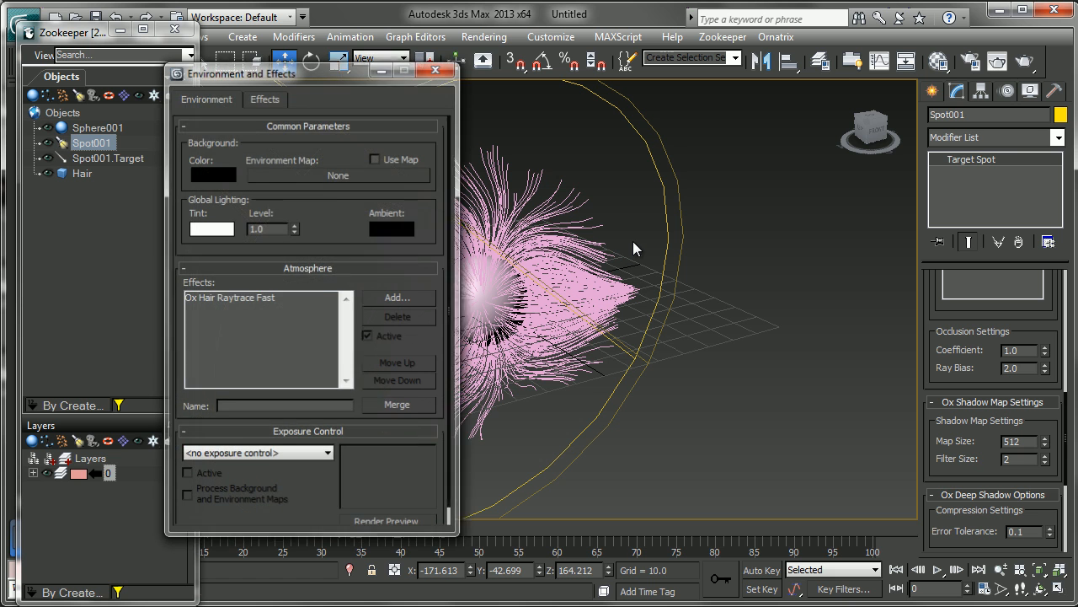
- Deactivate Ox Hair Raytrace Fast, set shadow Map Size to 1012 and re-render the bare sphere
{"action": "left_click", "coordinate": [253, 296]}
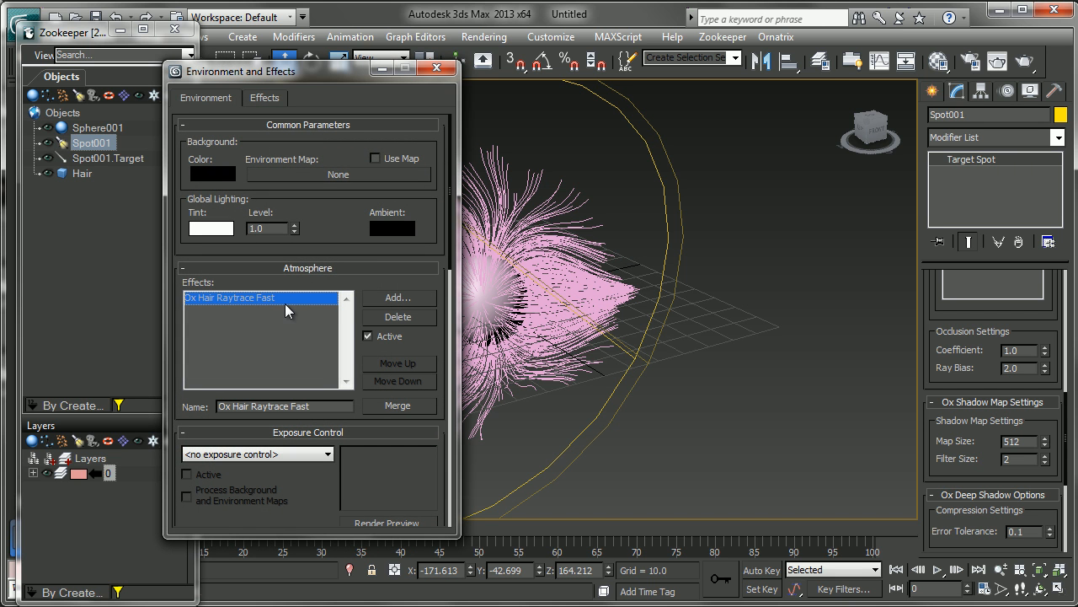
{"action": "mouse_move", "coordinate": [256, 306]}
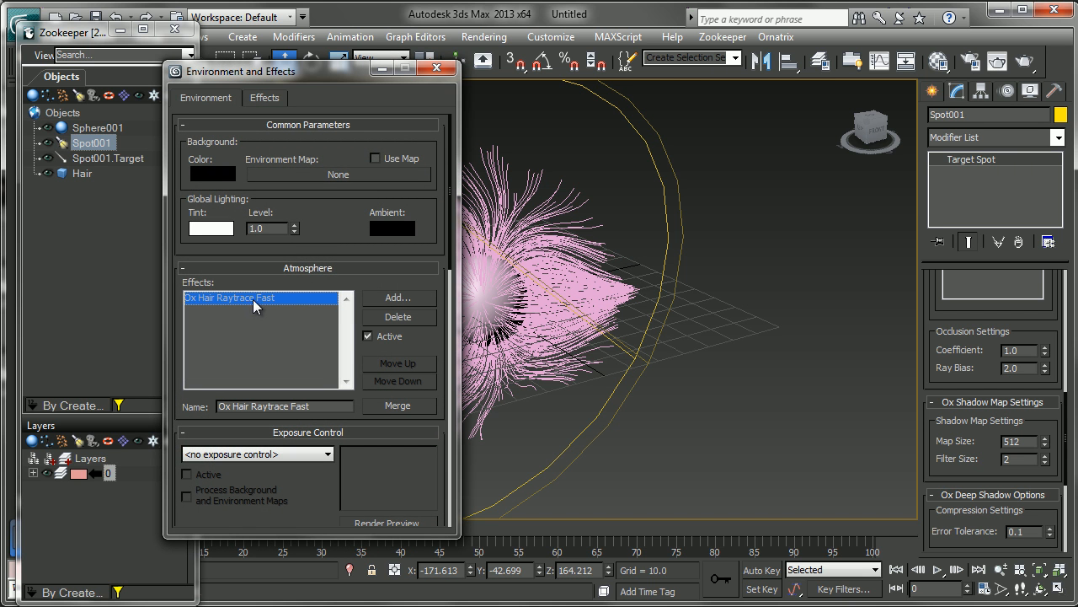
{"action": "left_click", "coordinate": [368, 337]}
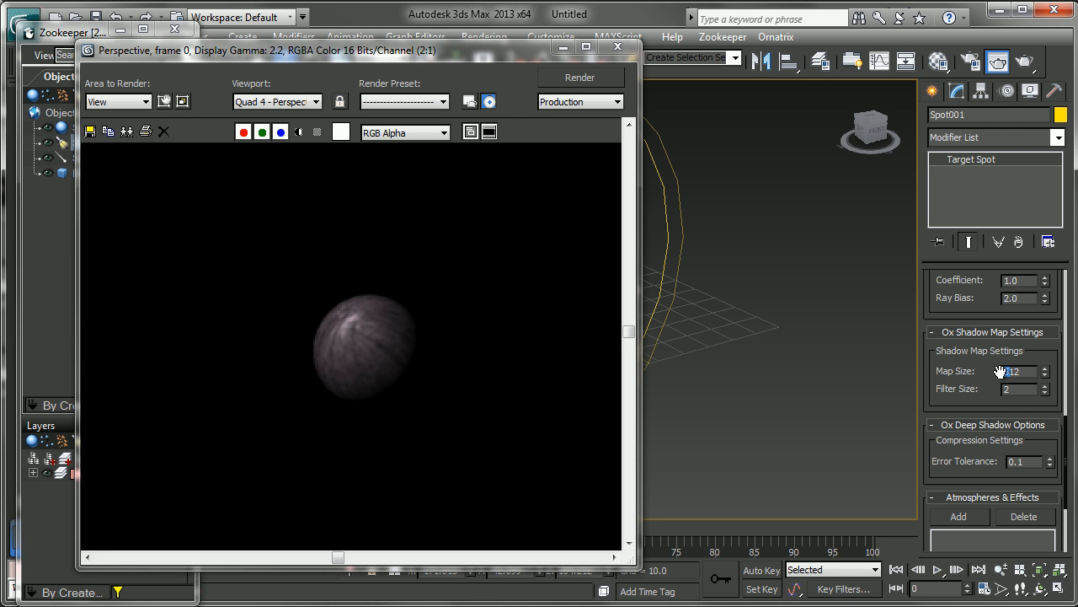
{"action": "left_click", "coordinate": [580, 78]}
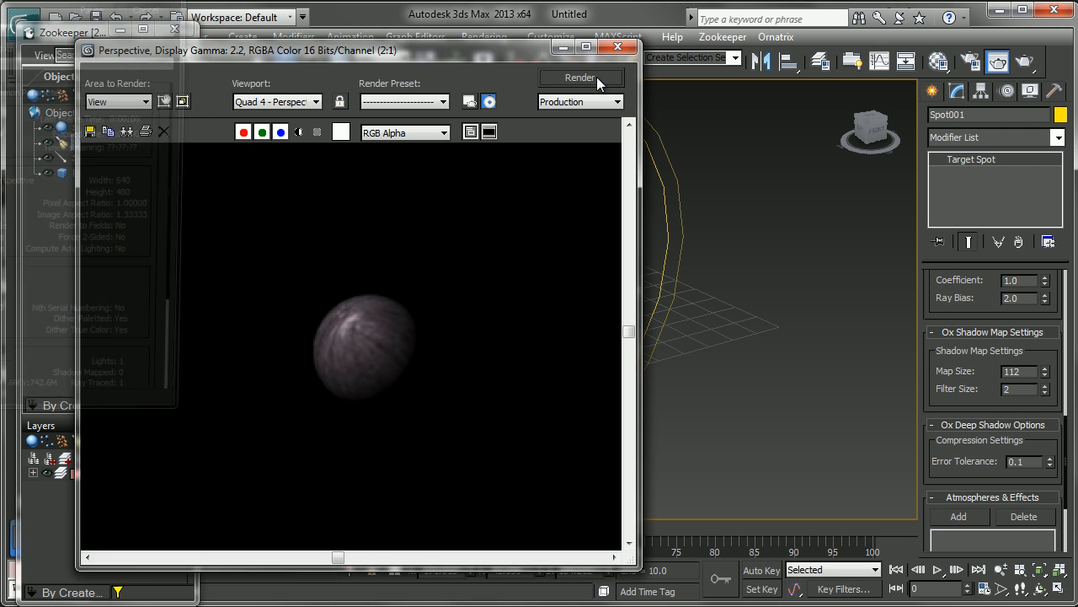
{"action": "left_click", "coordinate": [580, 77]}
{"action": "type", "text": "1012"}
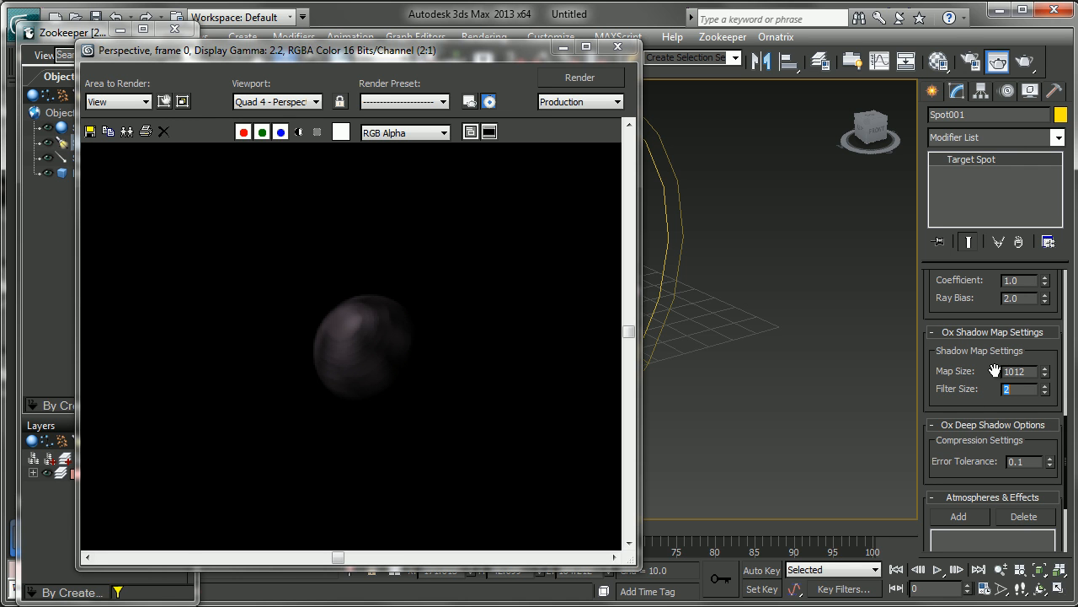
{"action": "left_click", "coordinate": [580, 78]}
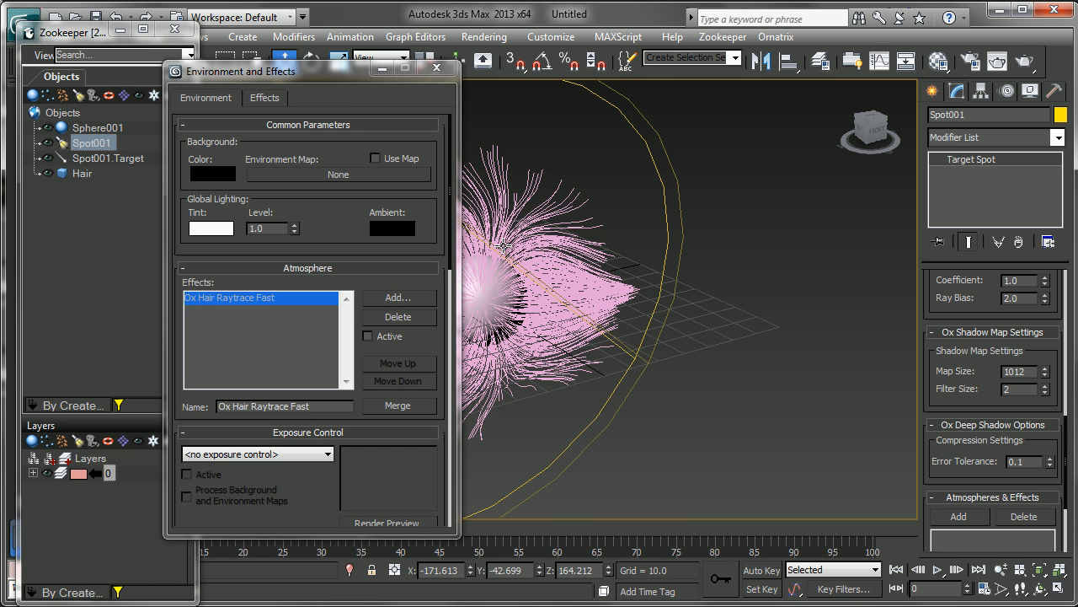
- Reactivate Ox Hair Raytrace Fast, render the shadowed hair, then select the Hair object
{"action": "left_click", "coordinate": [367, 337]}
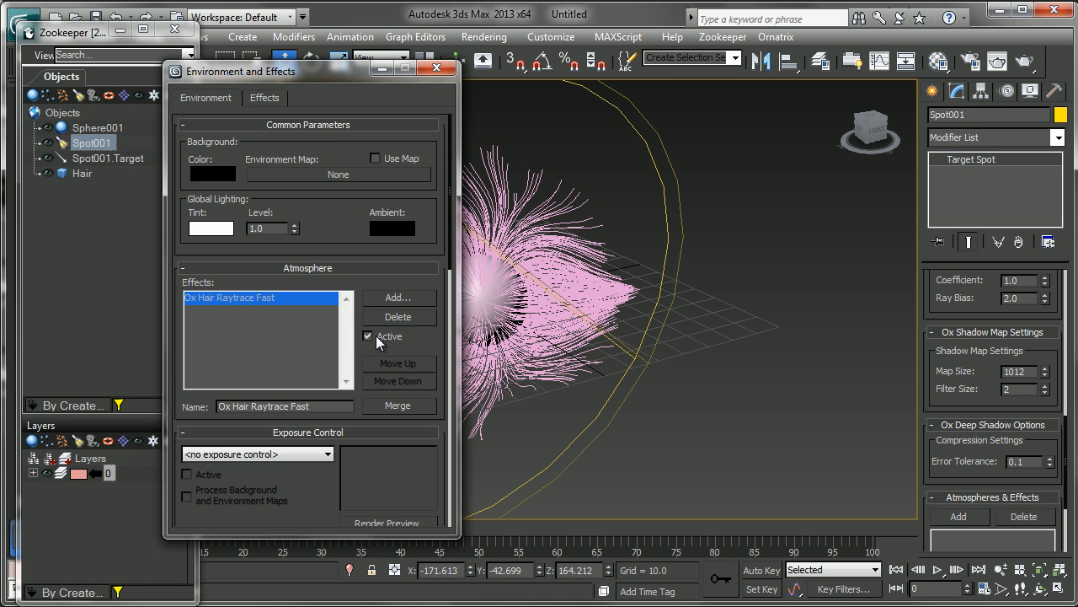
{"action": "left_click", "coordinate": [998, 60]}
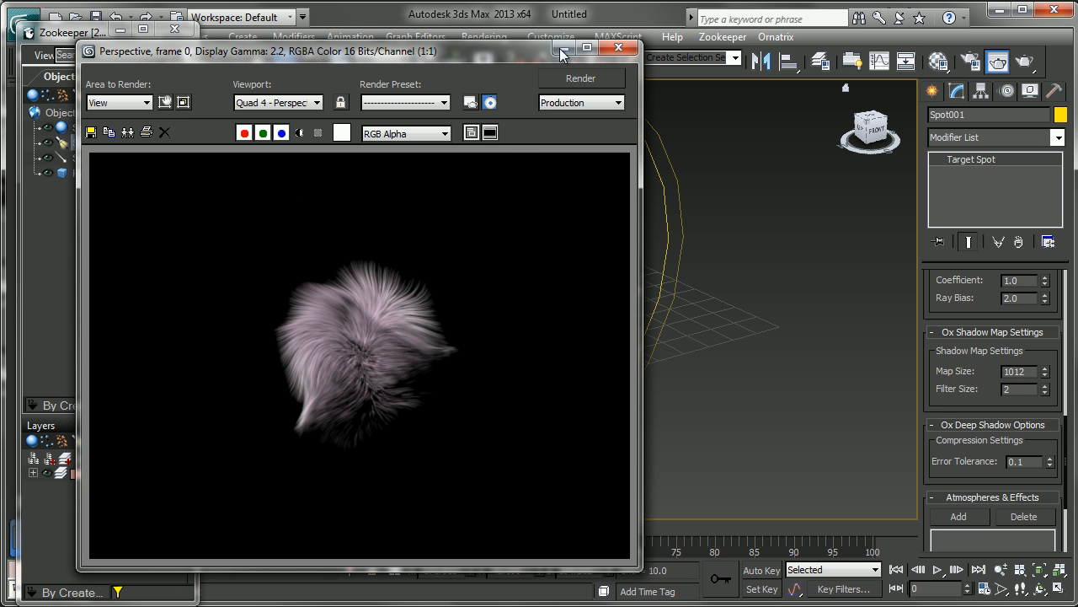
{"action": "left_click", "coordinate": [616, 47]}
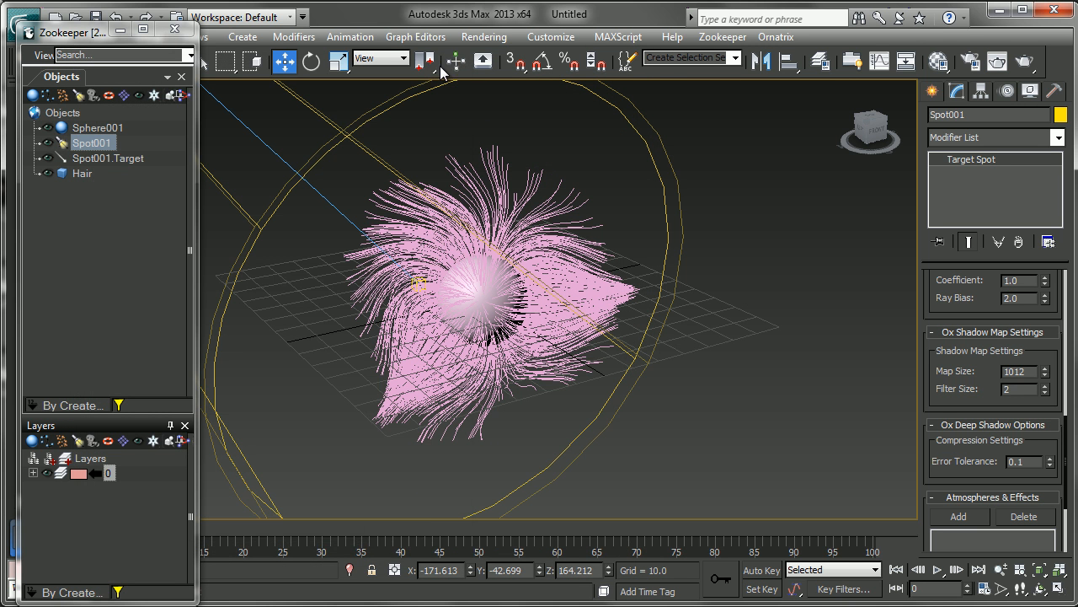
{"action": "left_click", "coordinate": [80, 172]}
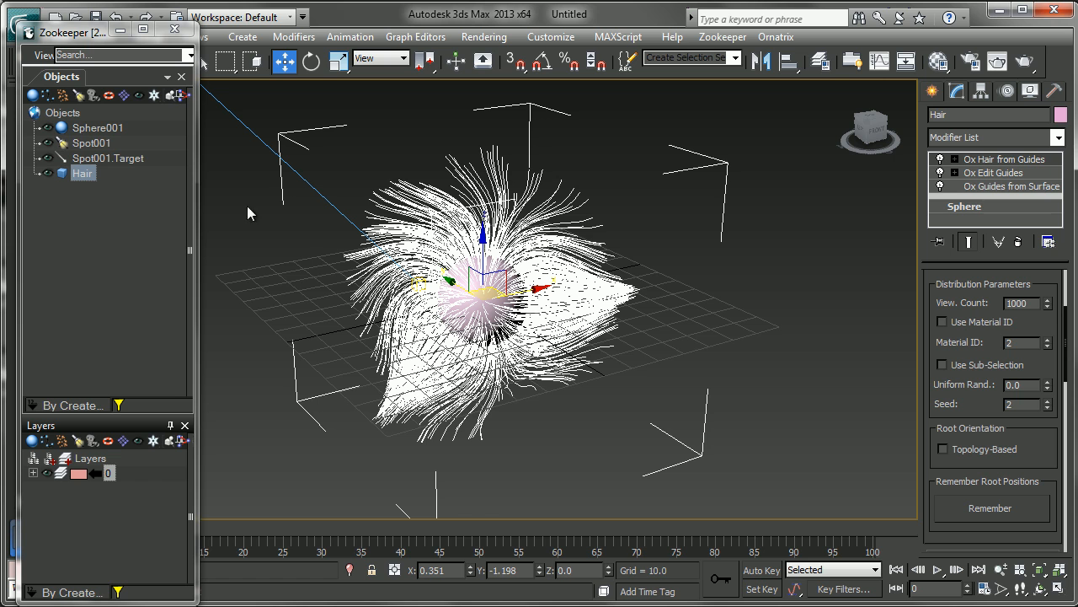